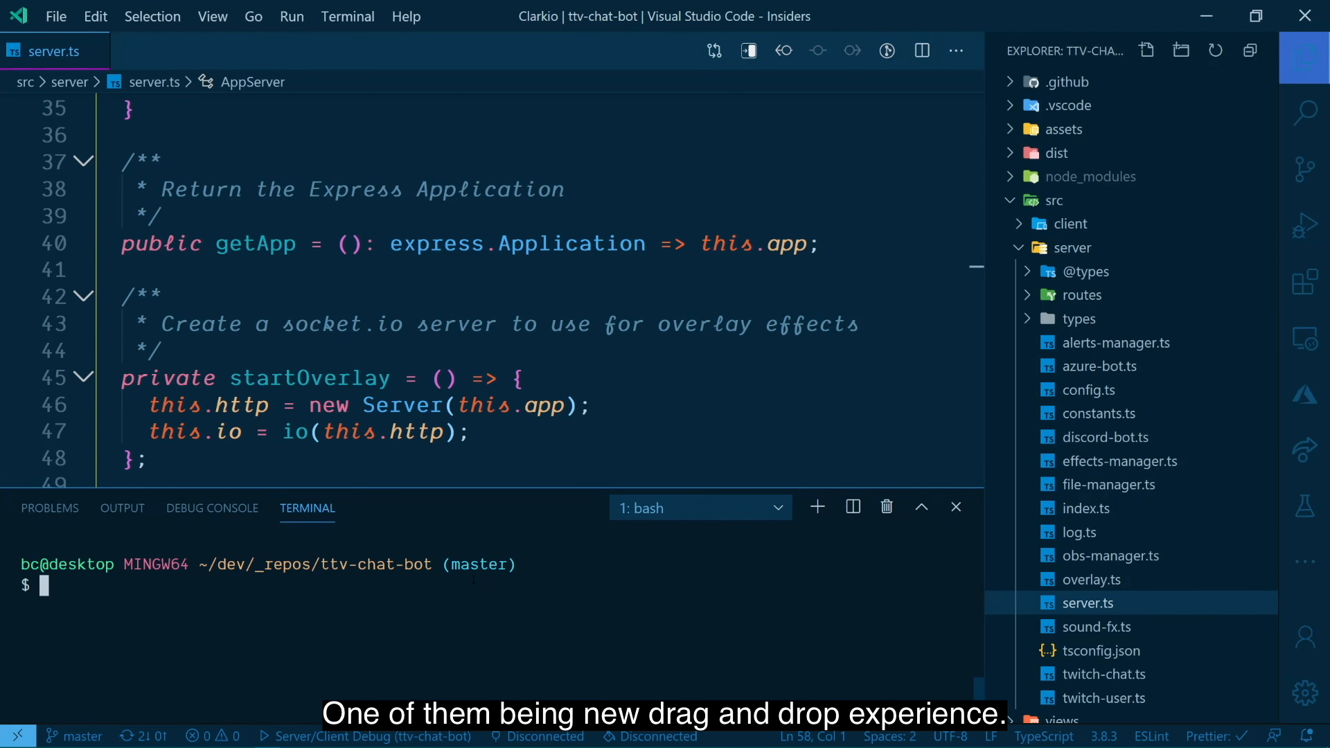
{"action": "mouse_move", "coordinate": [391, 512]}
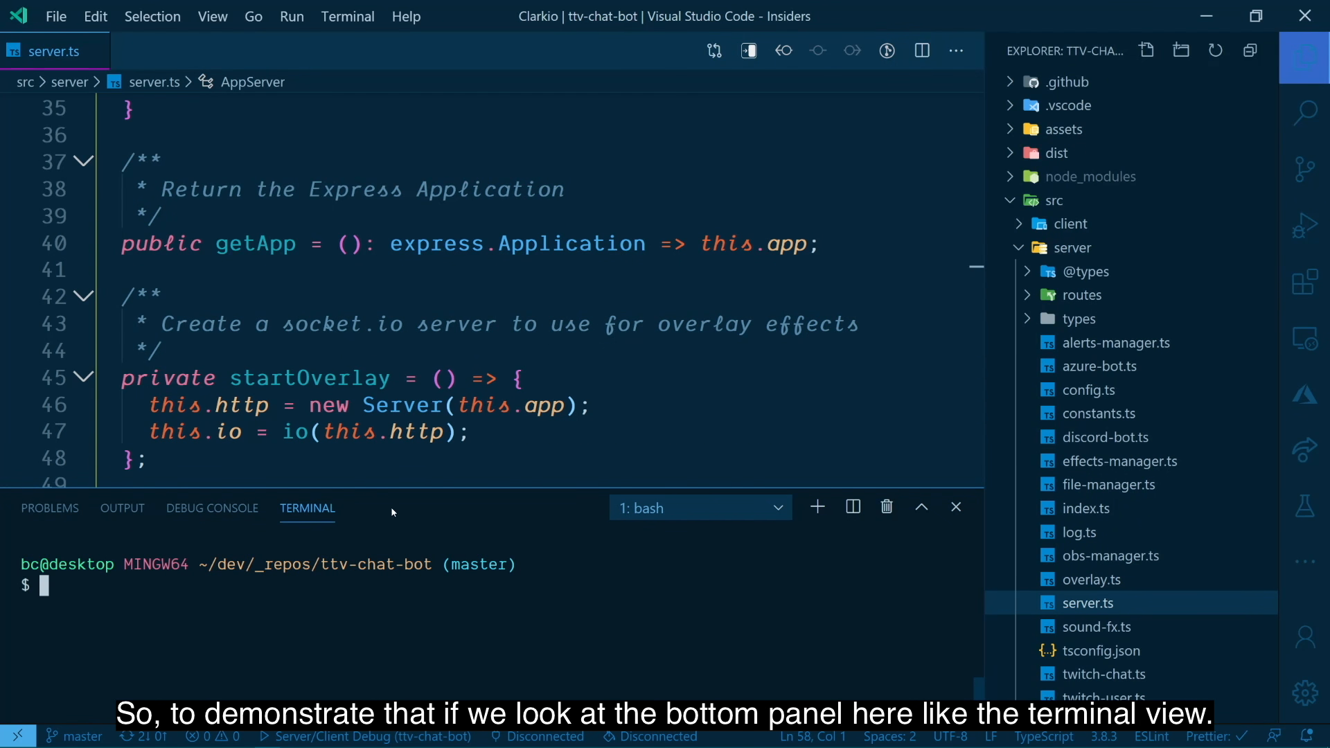
{"action": "mouse_move", "coordinate": [303, 514]}
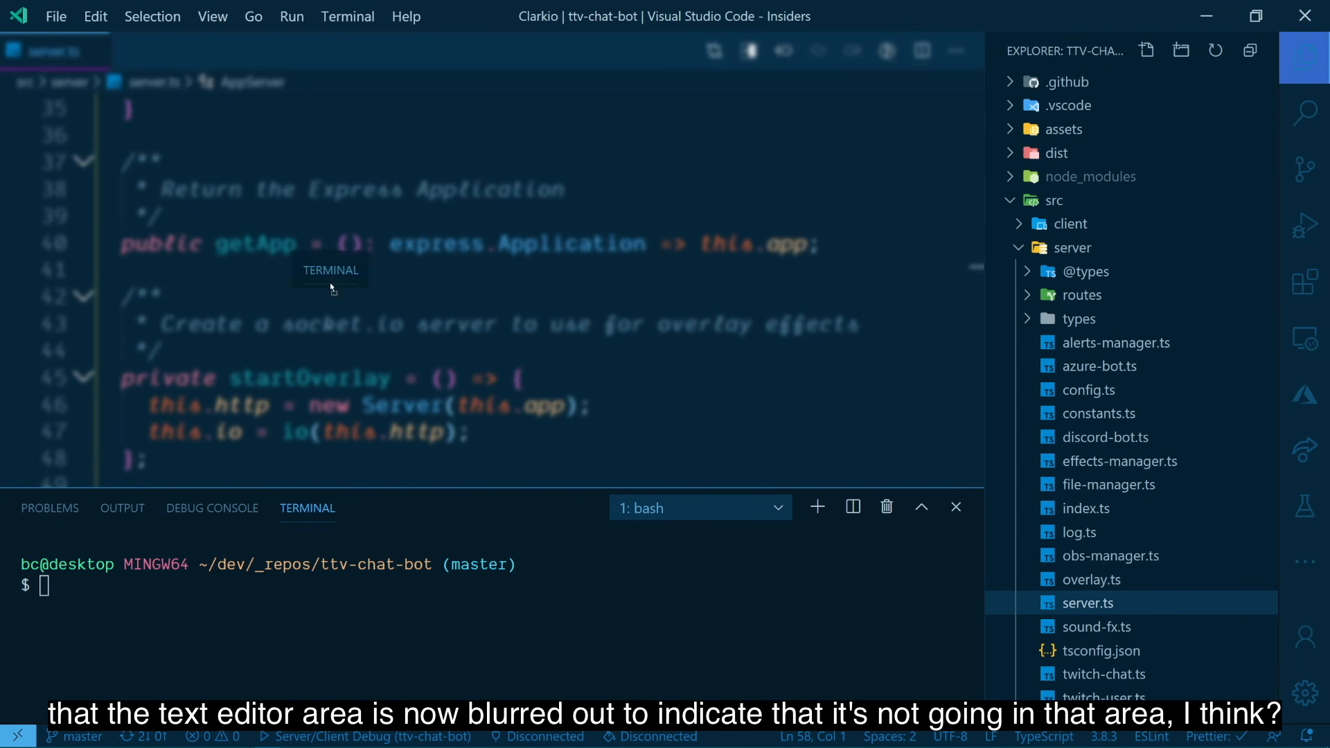
{"action": "mouse_move", "coordinate": [170, 519]}
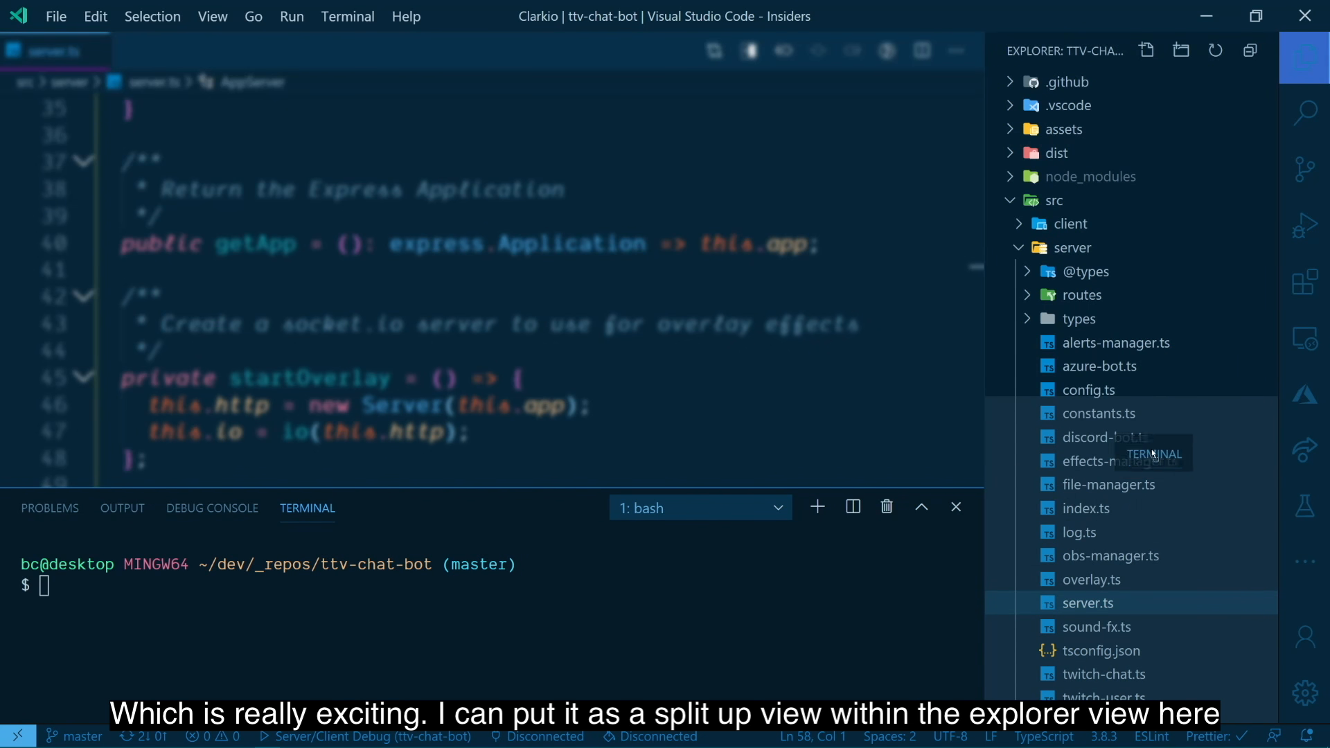
{"action": "mouse_move", "coordinate": [1111, 200]}
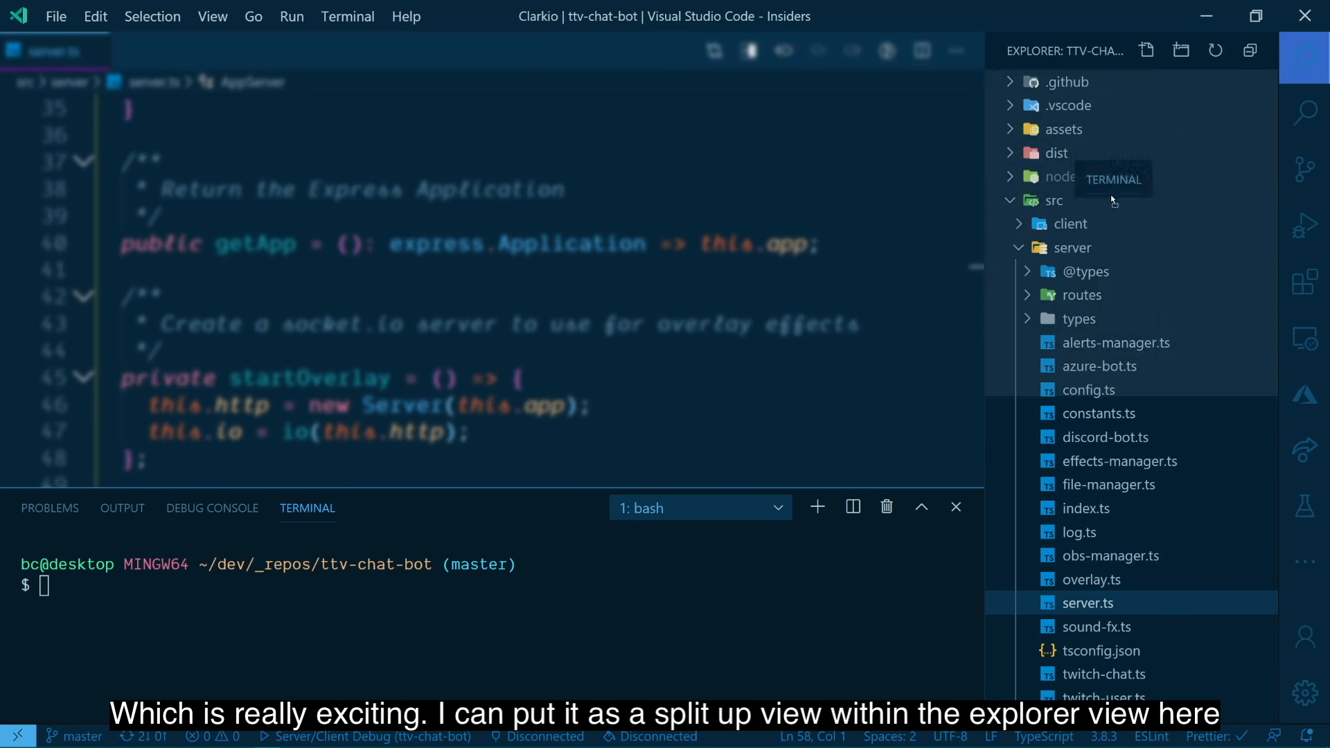
- Drop the terminal view into the side bar beside the editor
{"action": "left_click", "coordinate": [1304, 170]}
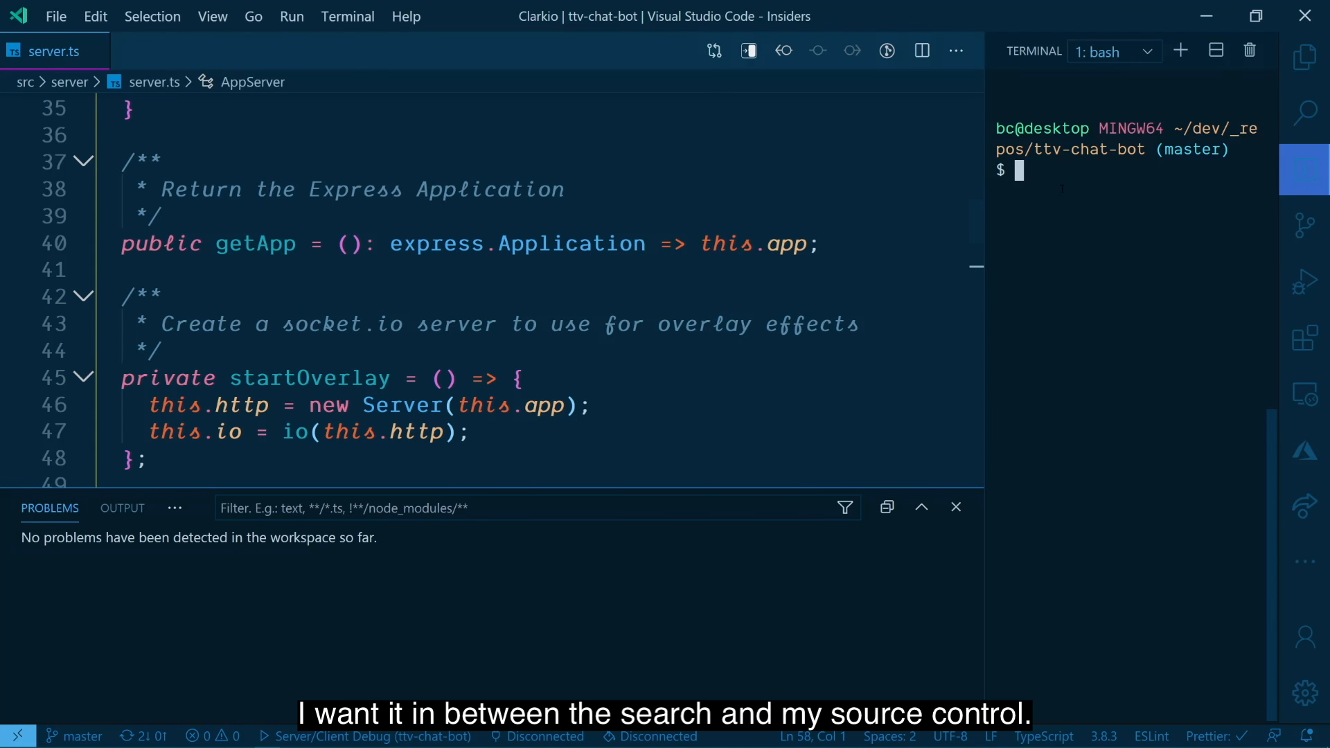
- Move Debug Console and Problems into their own side bar views, then show Problems
{"action": "left_click", "coordinate": [212, 508]}
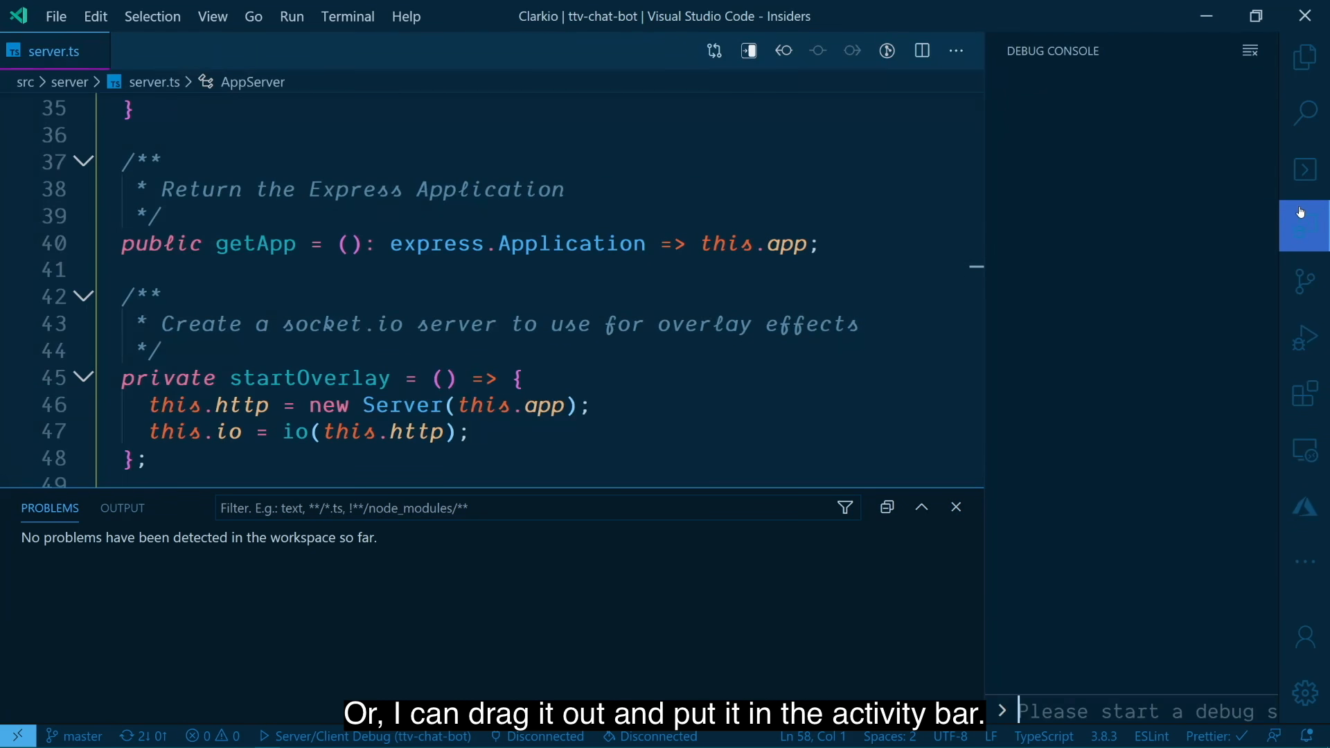
{"action": "mouse_move", "coordinate": [1129, 430]}
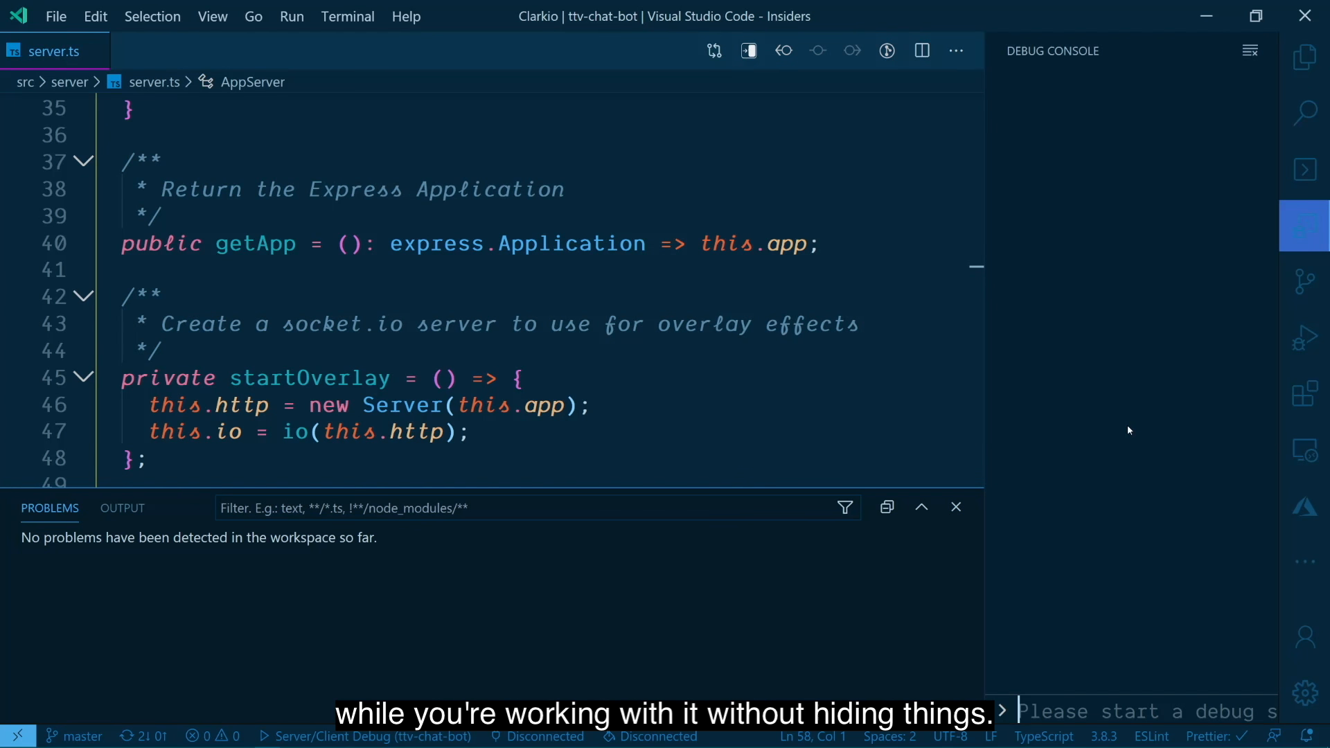
{"action": "mouse_move", "coordinate": [188, 518]}
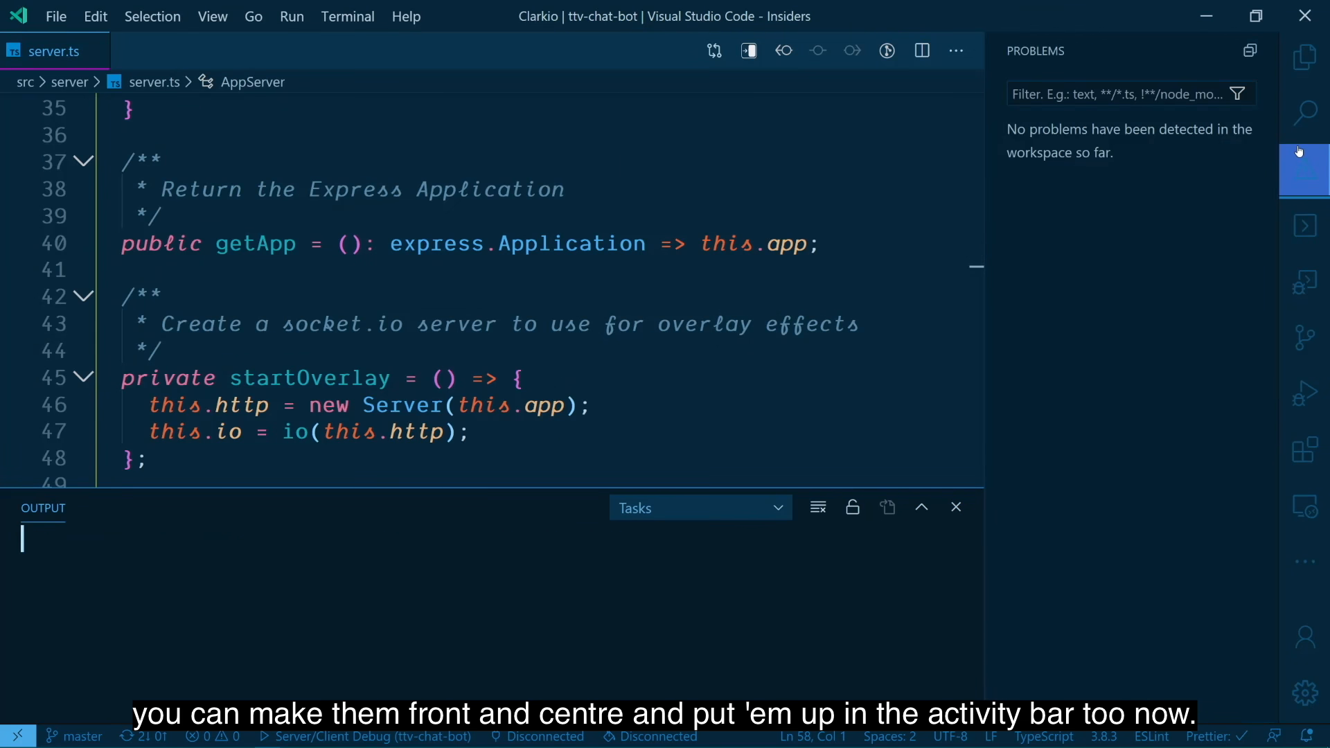
{"action": "mouse_move", "coordinate": [1120, 406]}
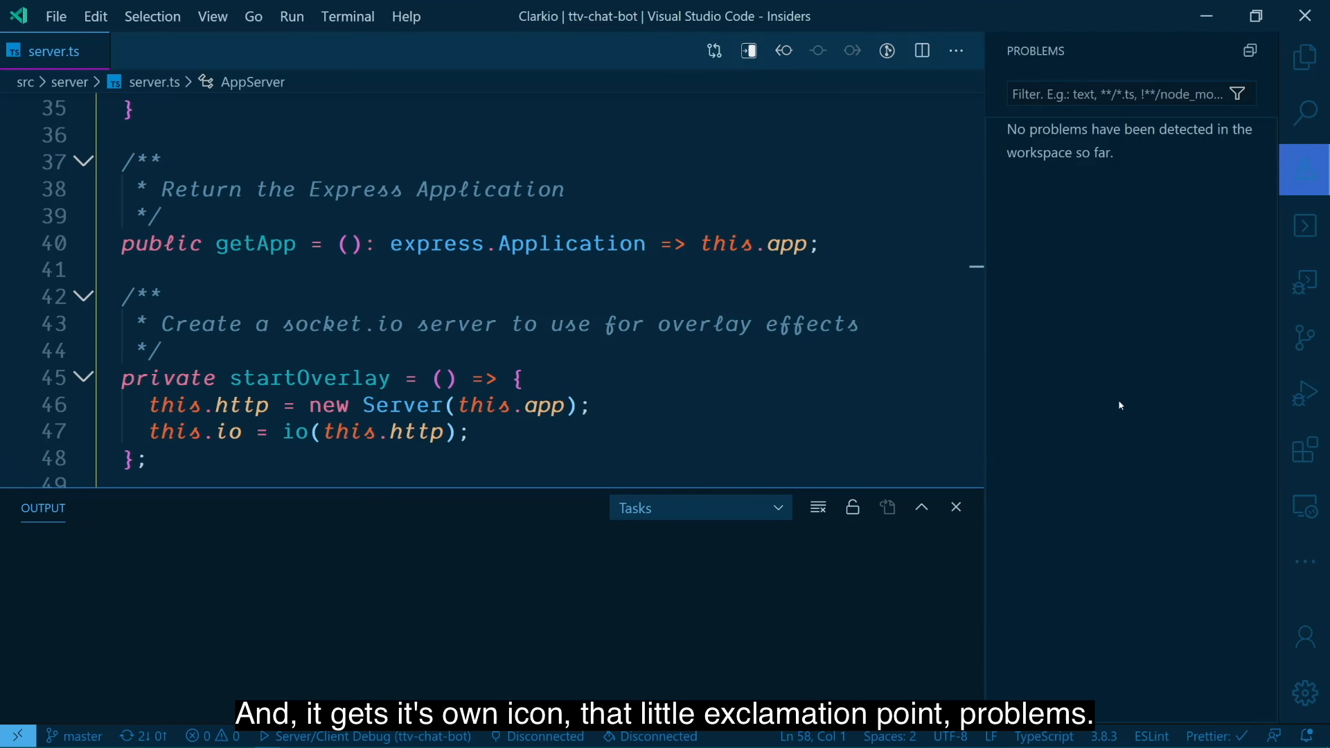
{"action": "mouse_move", "coordinate": [1309, 174]}
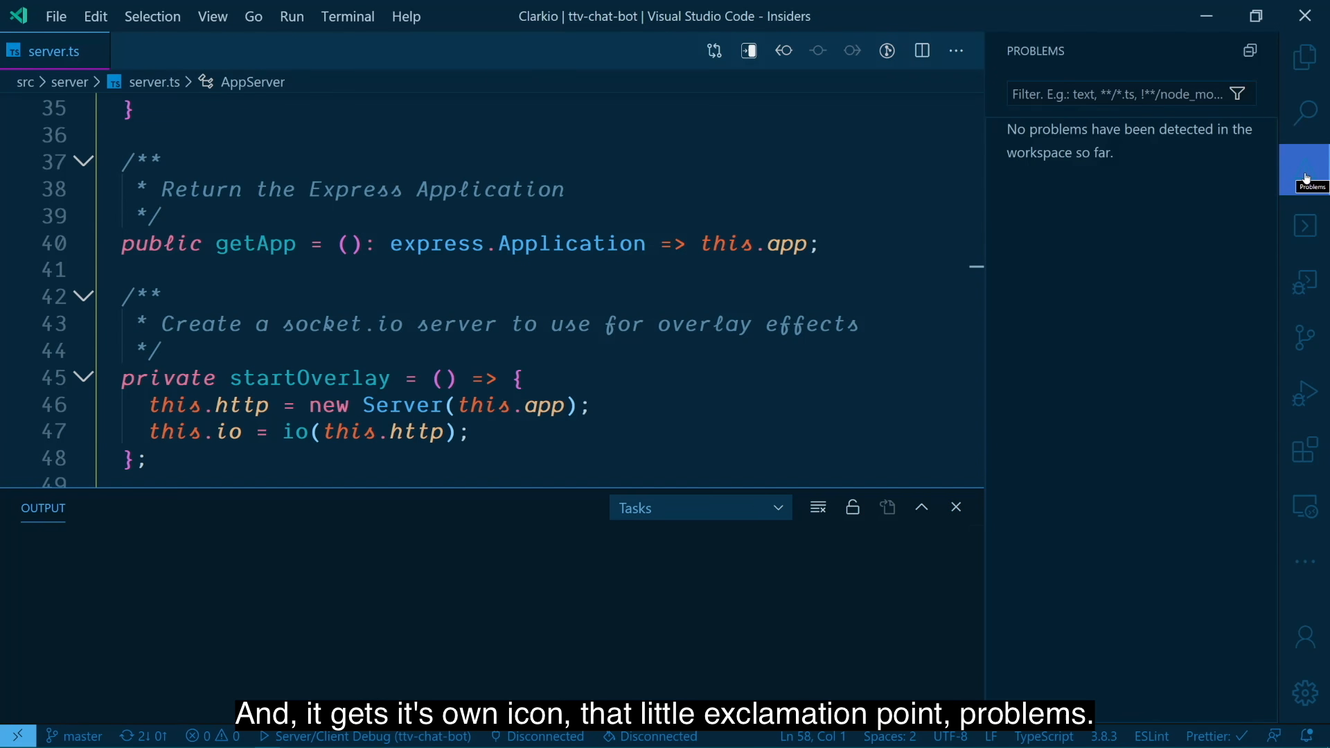
{"action": "left_click", "coordinate": [1308, 58]}
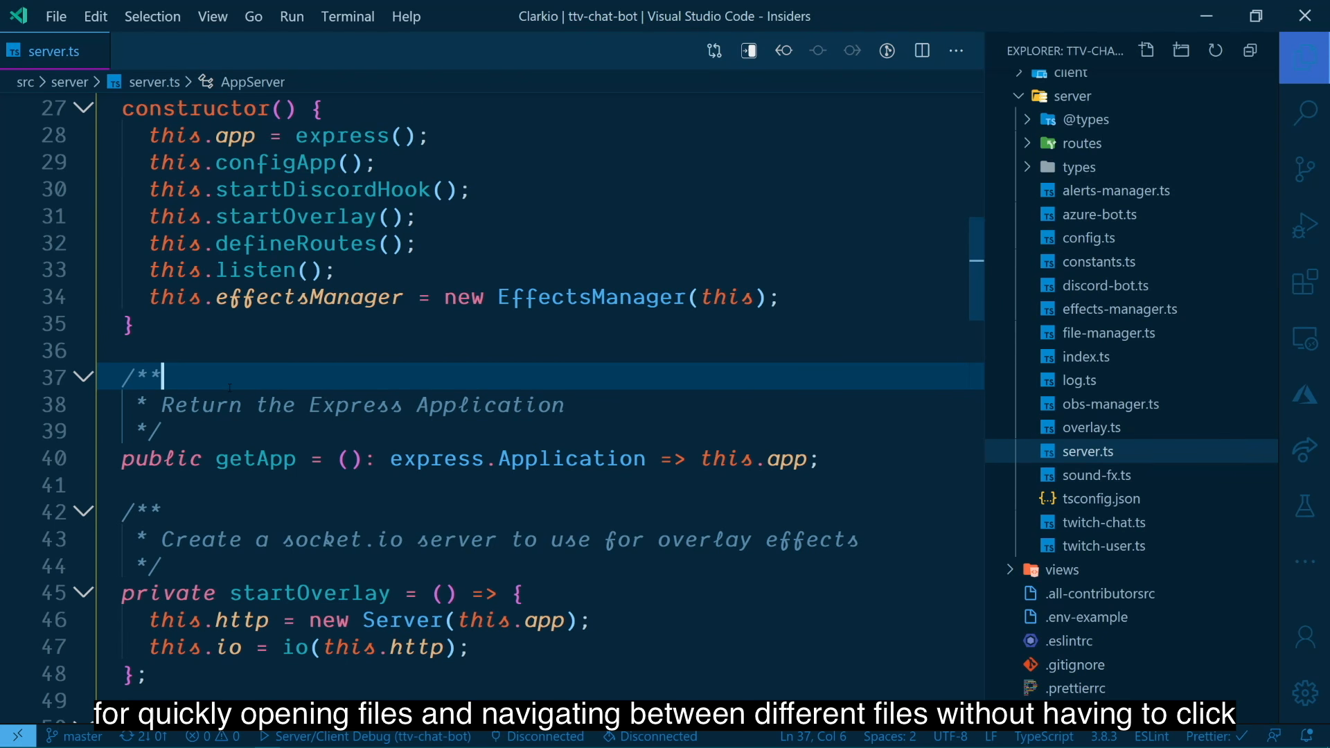
{"action": "mouse_move", "coordinate": [1108, 333]}
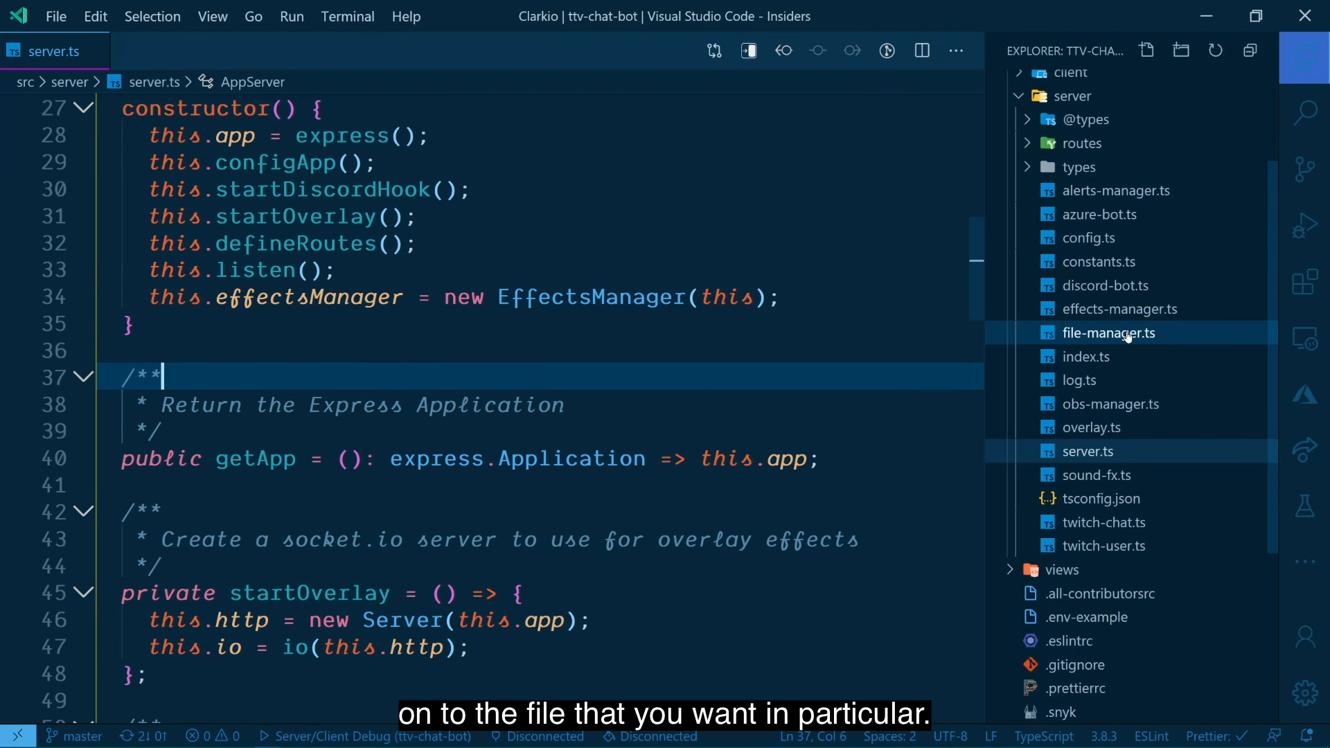
- Open file-manager.ts, then Quick Open 'server@cons' to reach the AppServer constructor
{"action": "left_click", "coordinate": [1107, 333]}
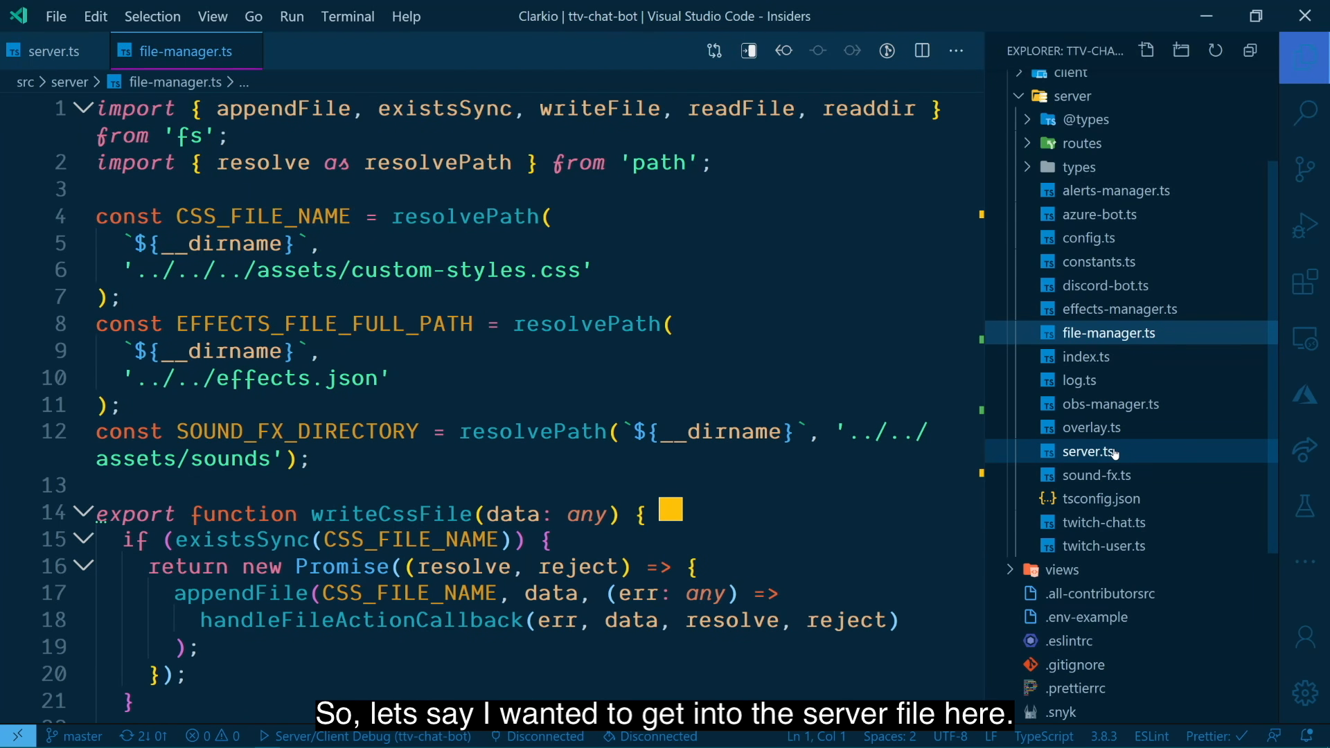
{"action": "mouse_move", "coordinate": [1116, 450]}
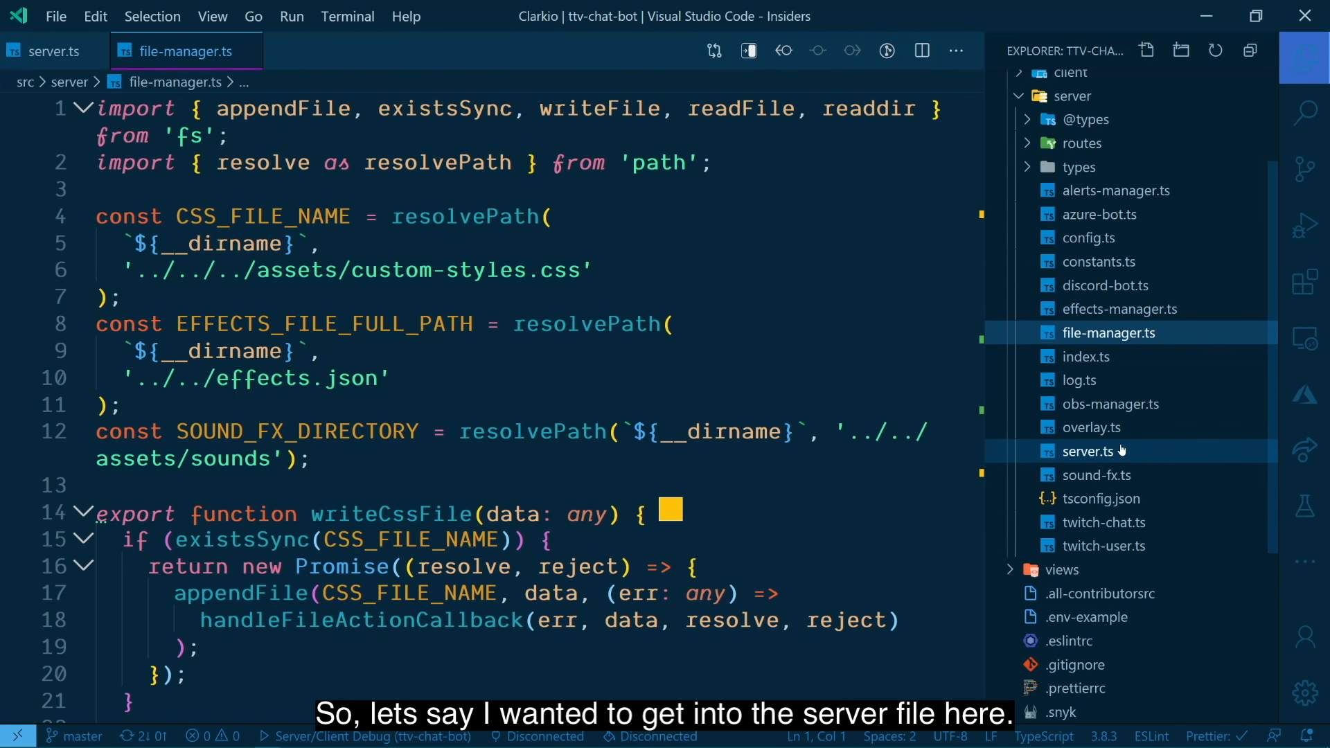
{"action": "left_click", "coordinate": [672, 324]}
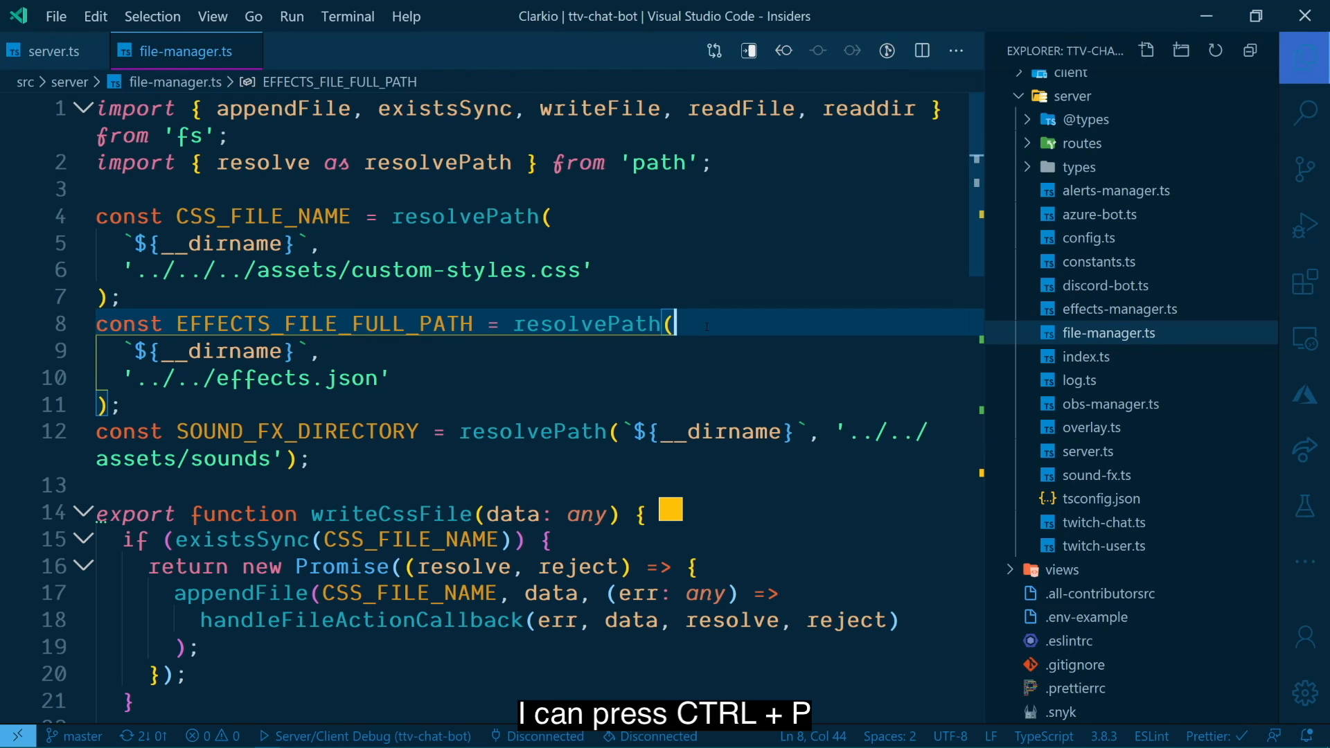
{"action": "key", "text": "Ctrl+P"}
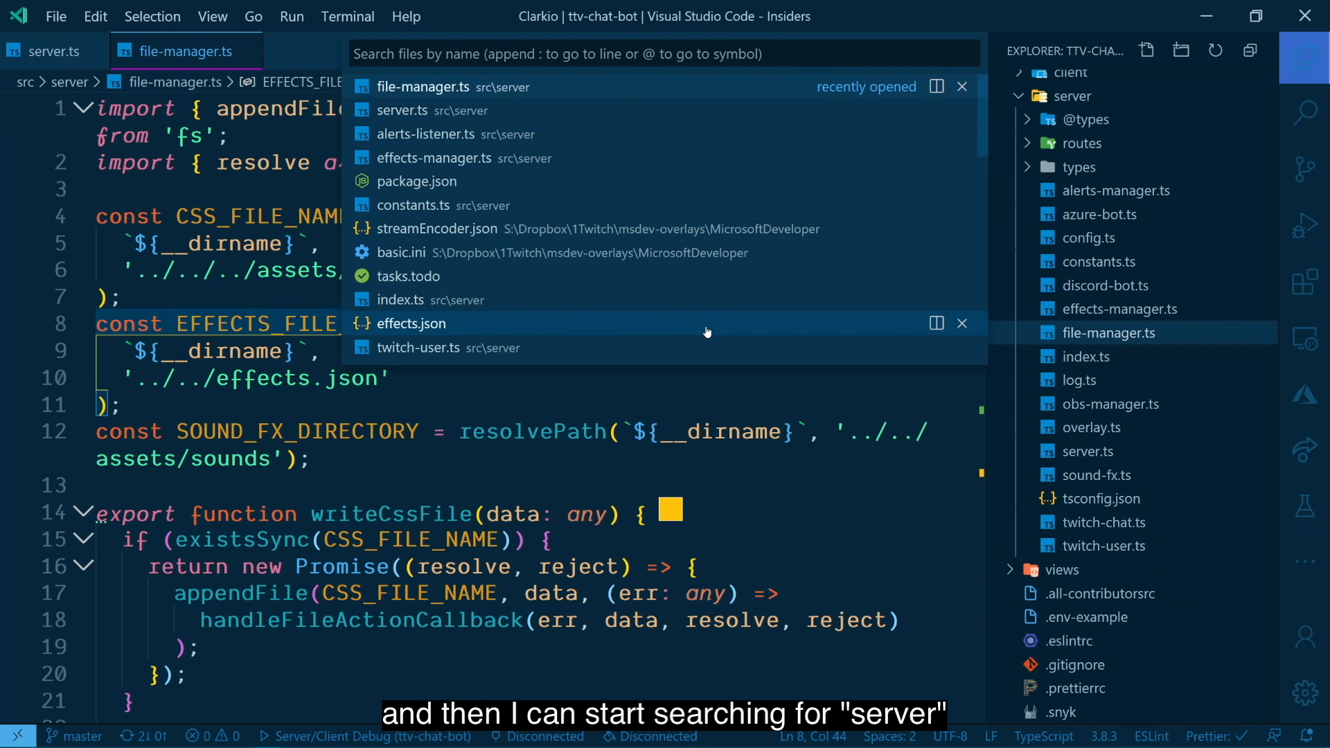
{"action": "type", "text": "server"}
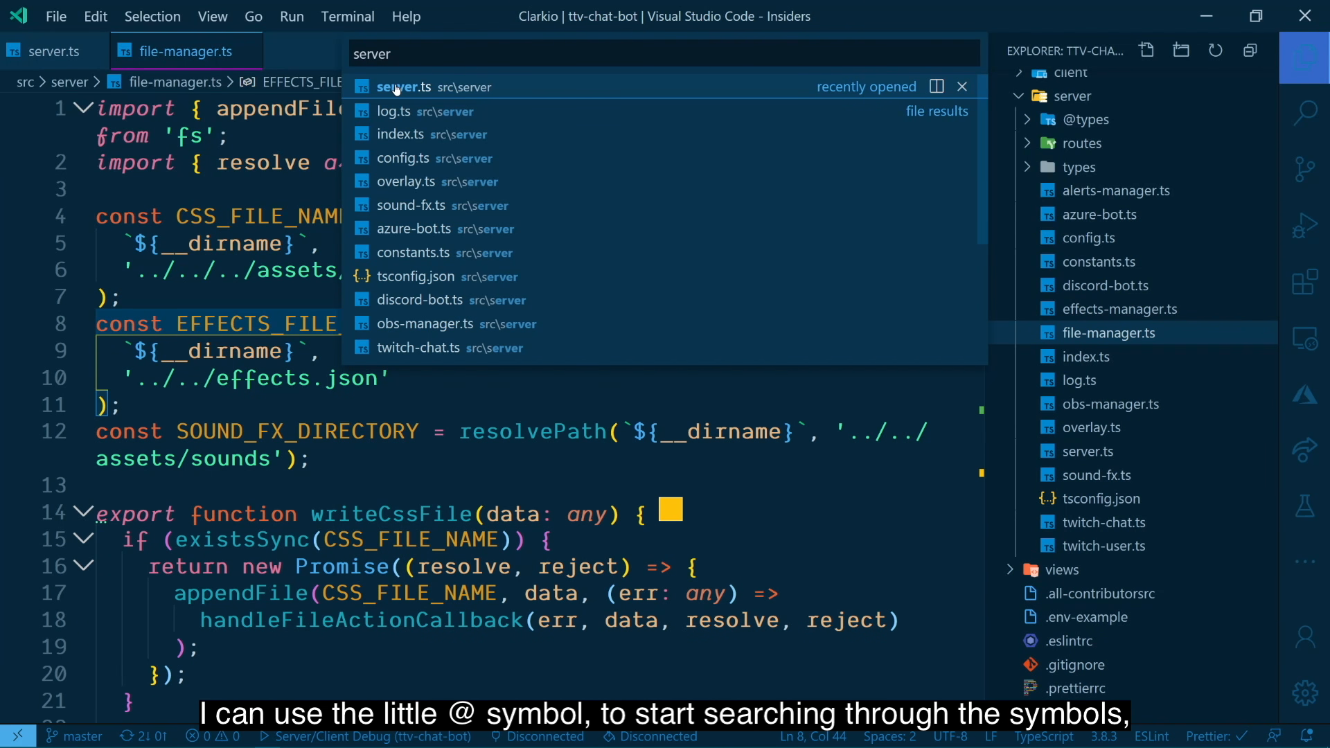
{"action": "type", "text": "@"}
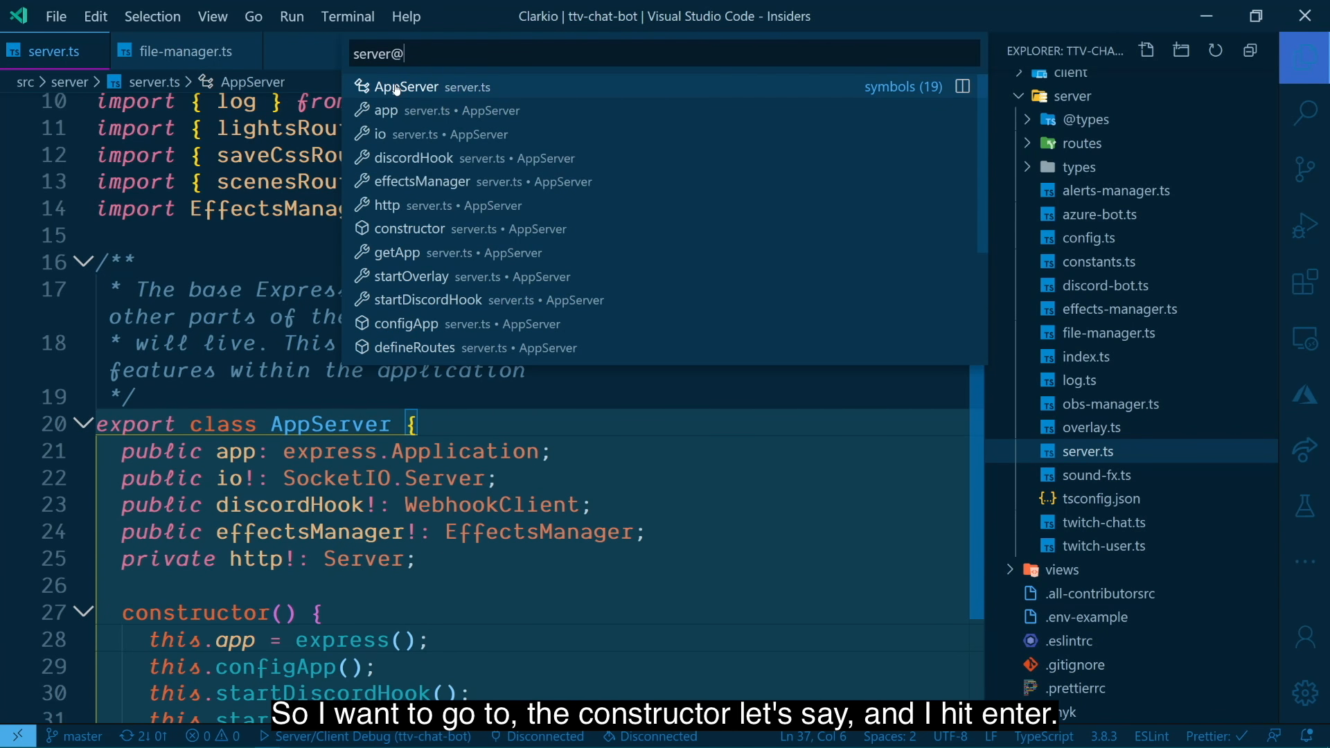
{"action": "type", "text": "cons"}
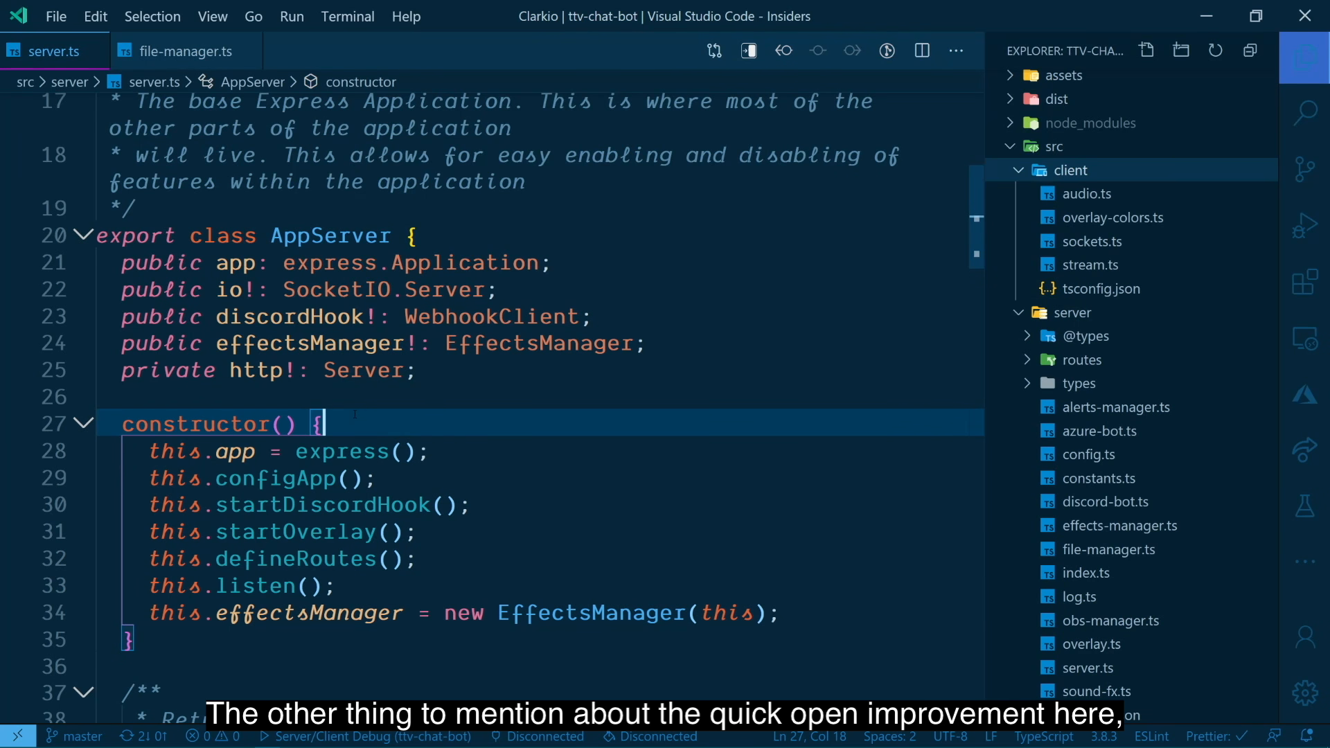
- Filter Quick Open by 'conf', 'server' and 'clien' to find files by name and folder
{"action": "key", "text": "Ctrl+p"}
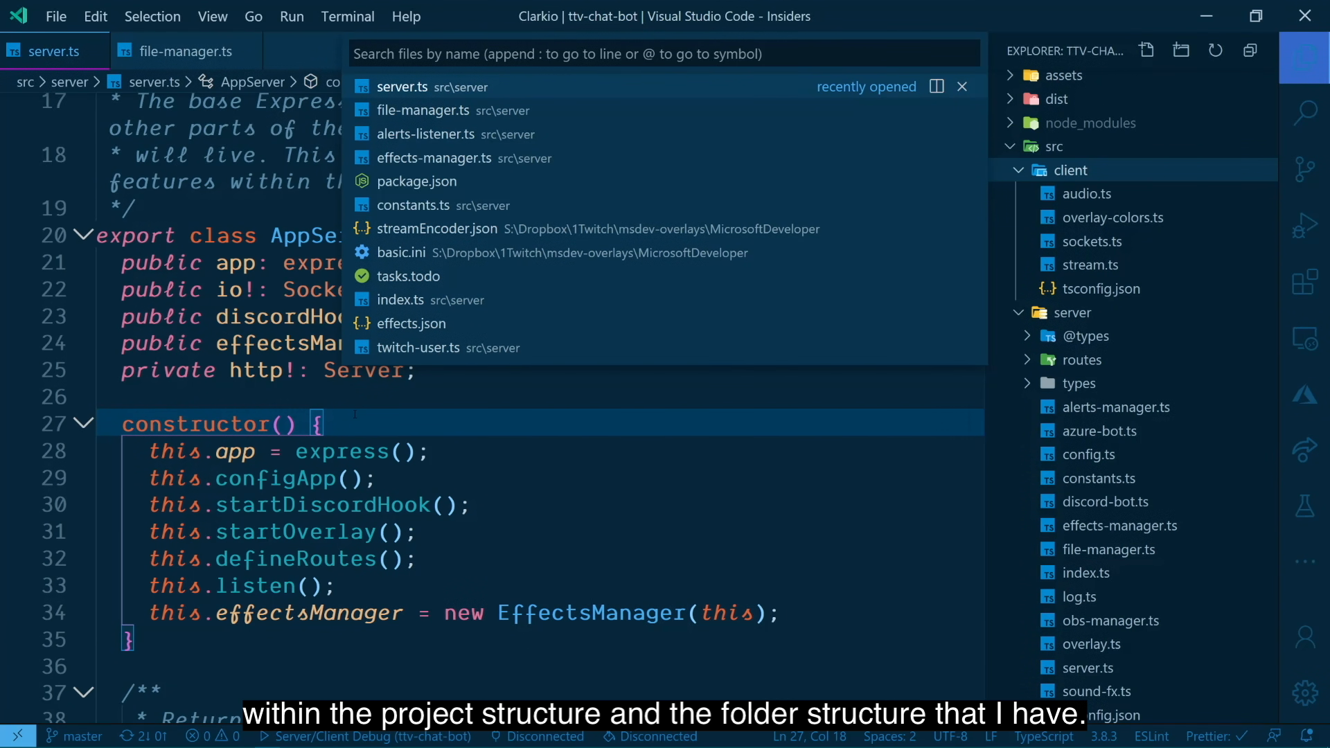
{"action": "type", "text": "c"}
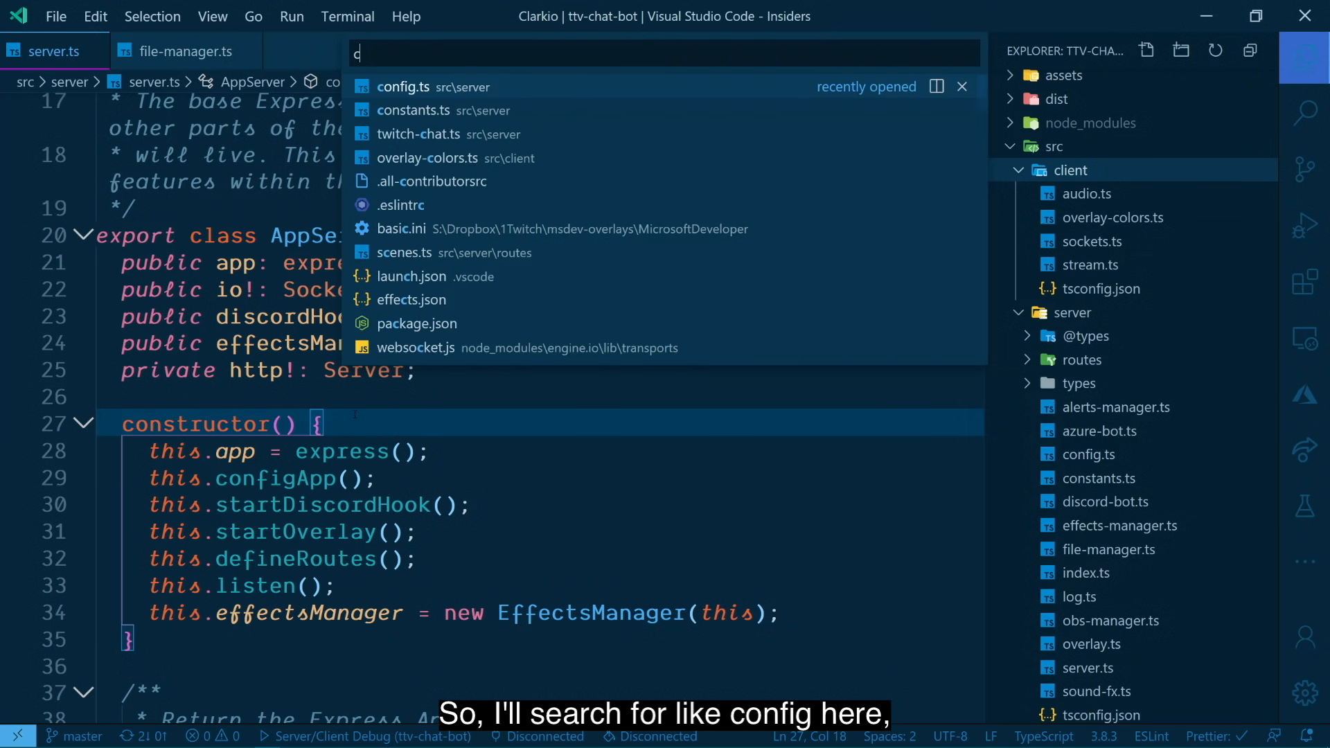
{"action": "type", "text": "onf"}
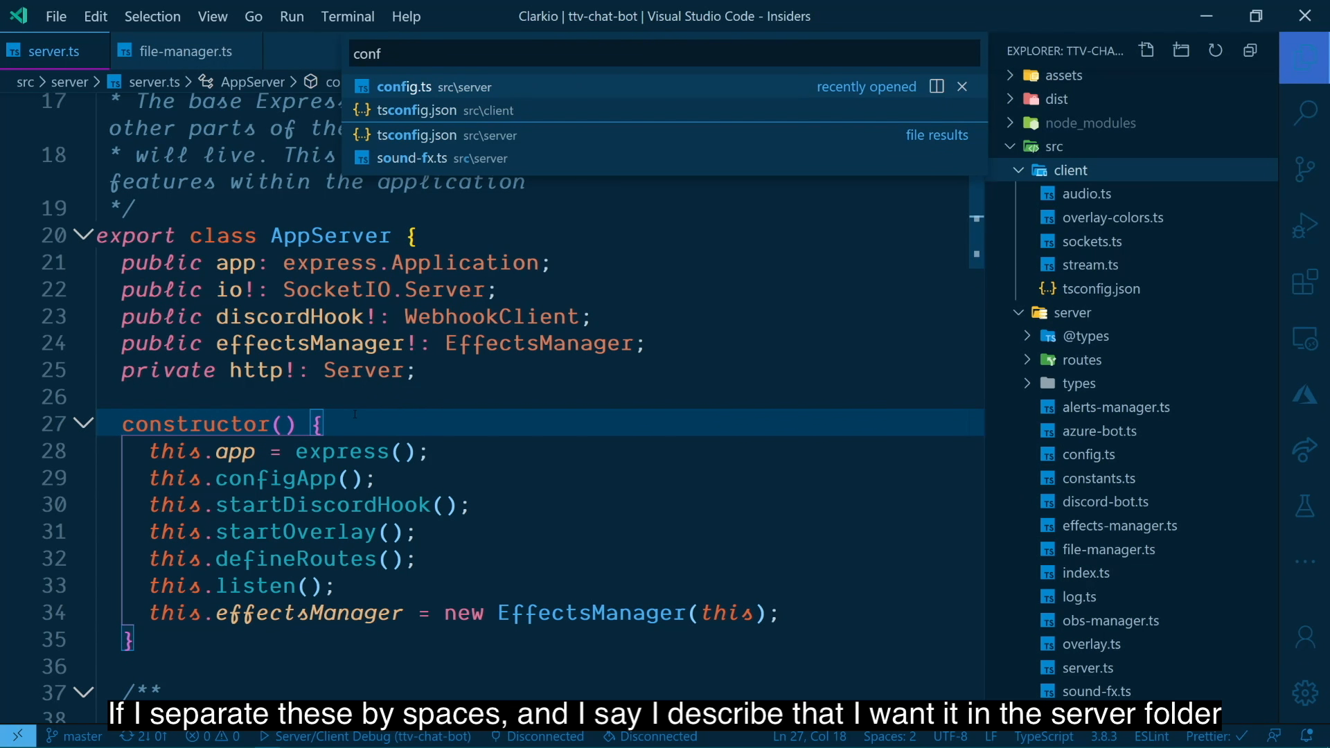
{"action": "type", "text": "serv"}
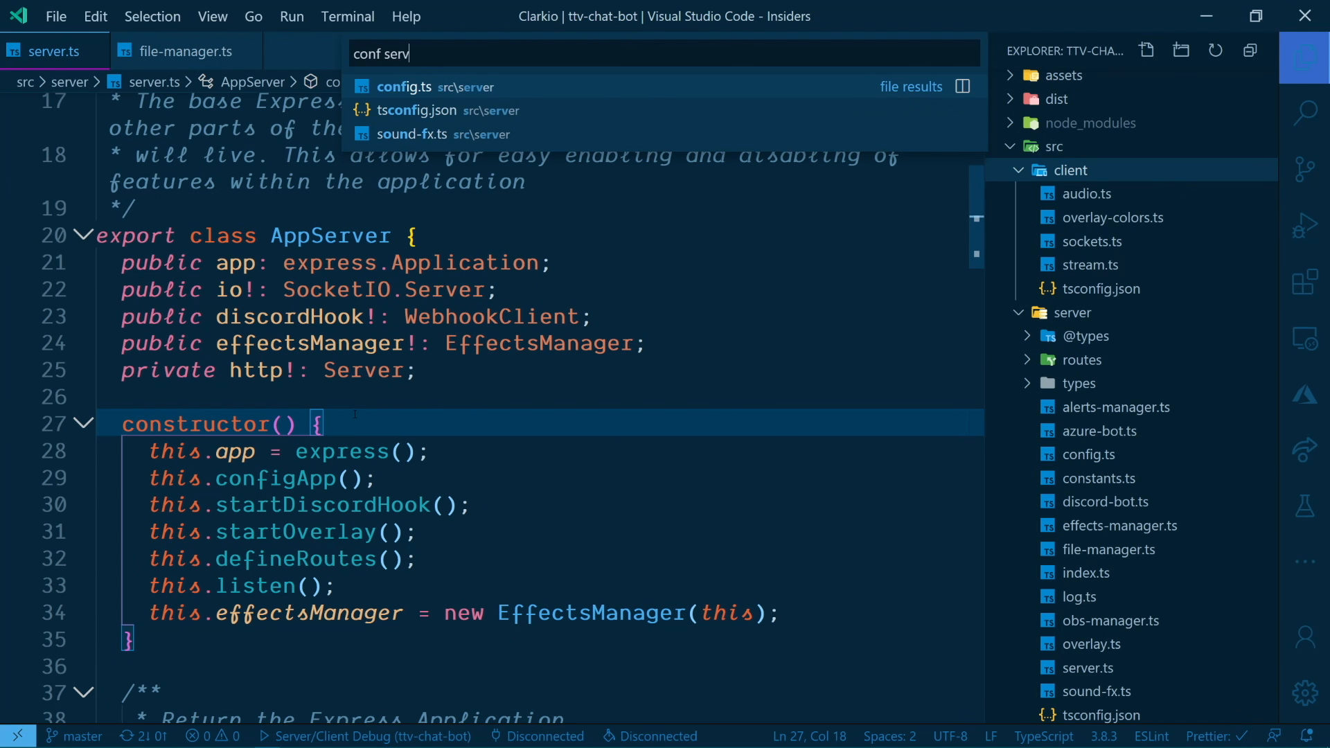
{"action": "type", "text": "er"}
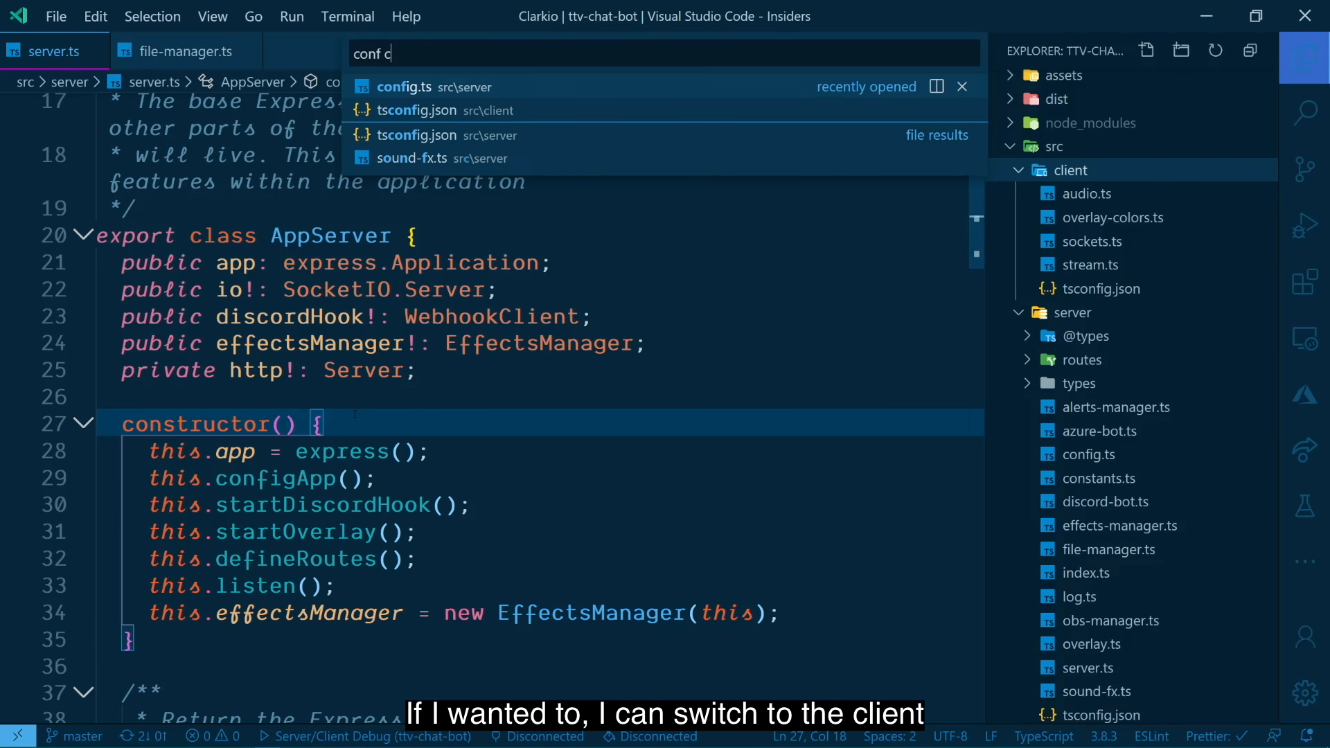
{"action": "type", "text": "lien"}
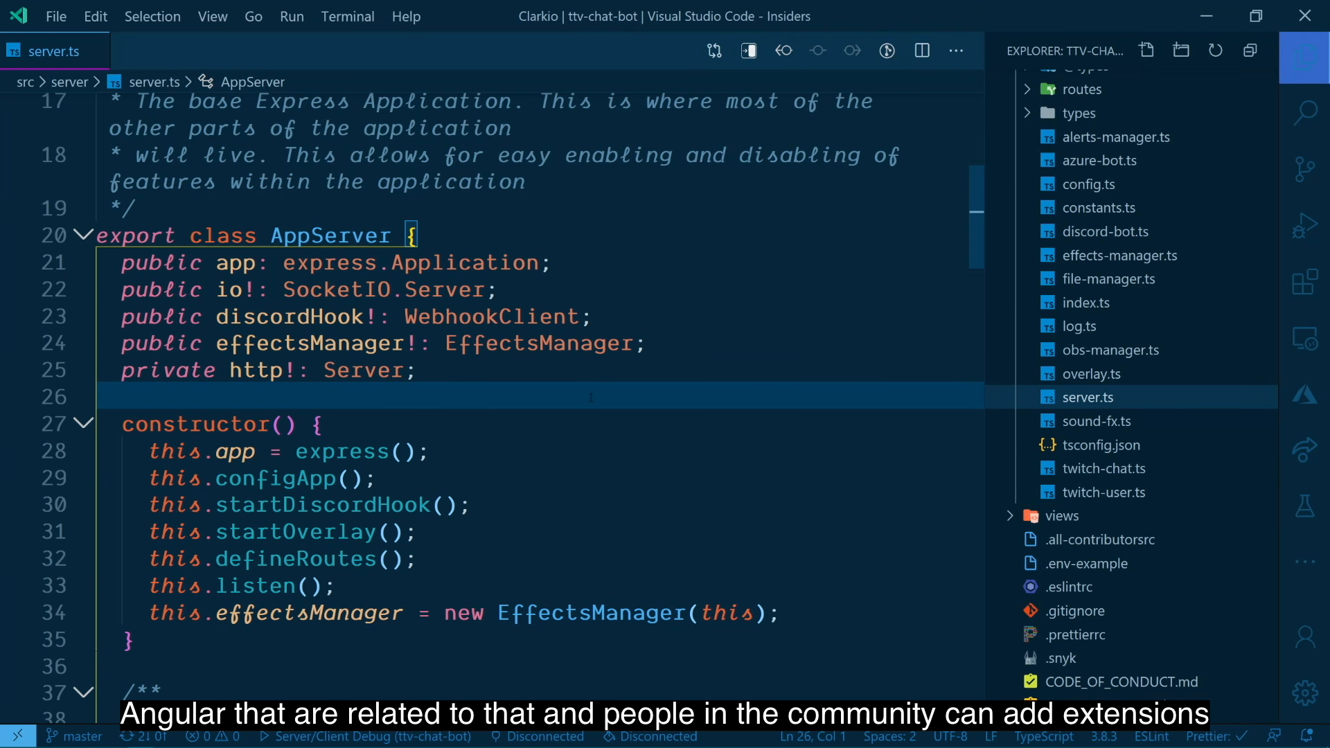
- Search extensions for 'angular', then 'remote deve' to show the Remote Development pack
{"action": "left_click", "coordinate": [1305, 281]}
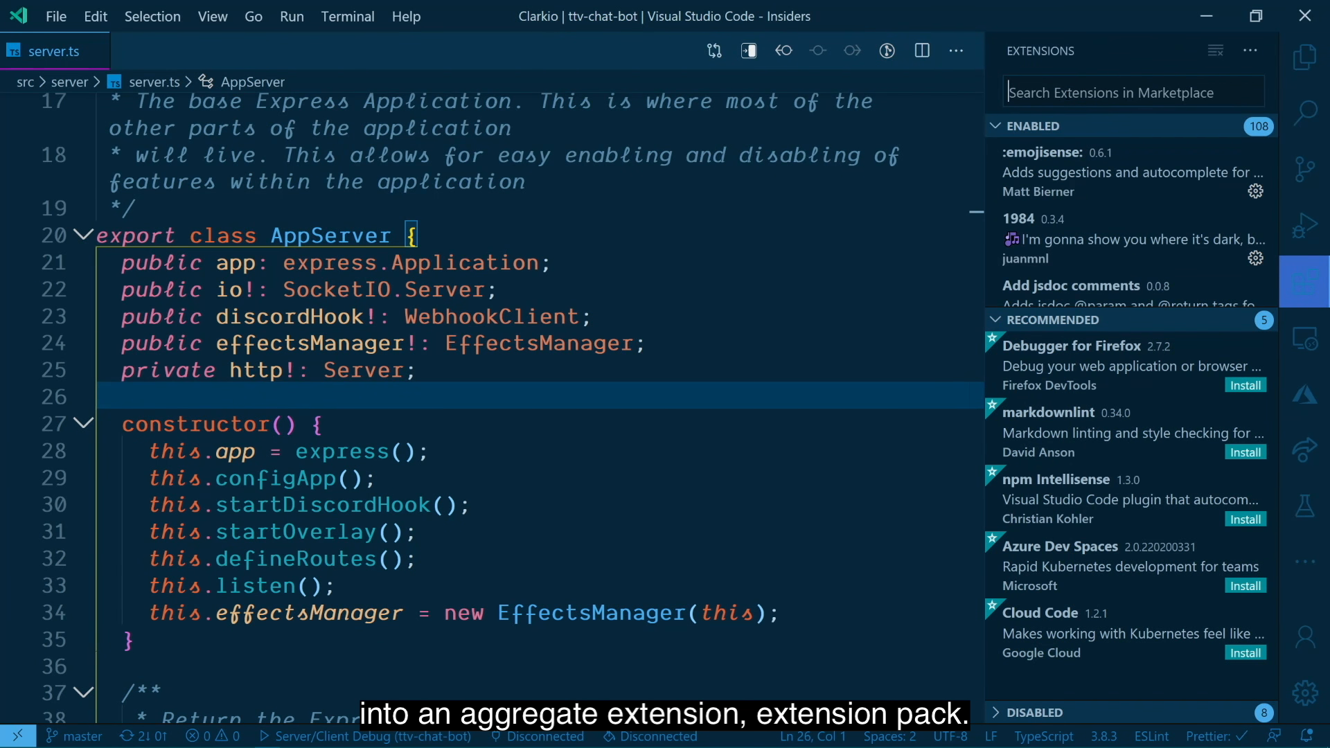
{"action": "type", "text": "angular"}
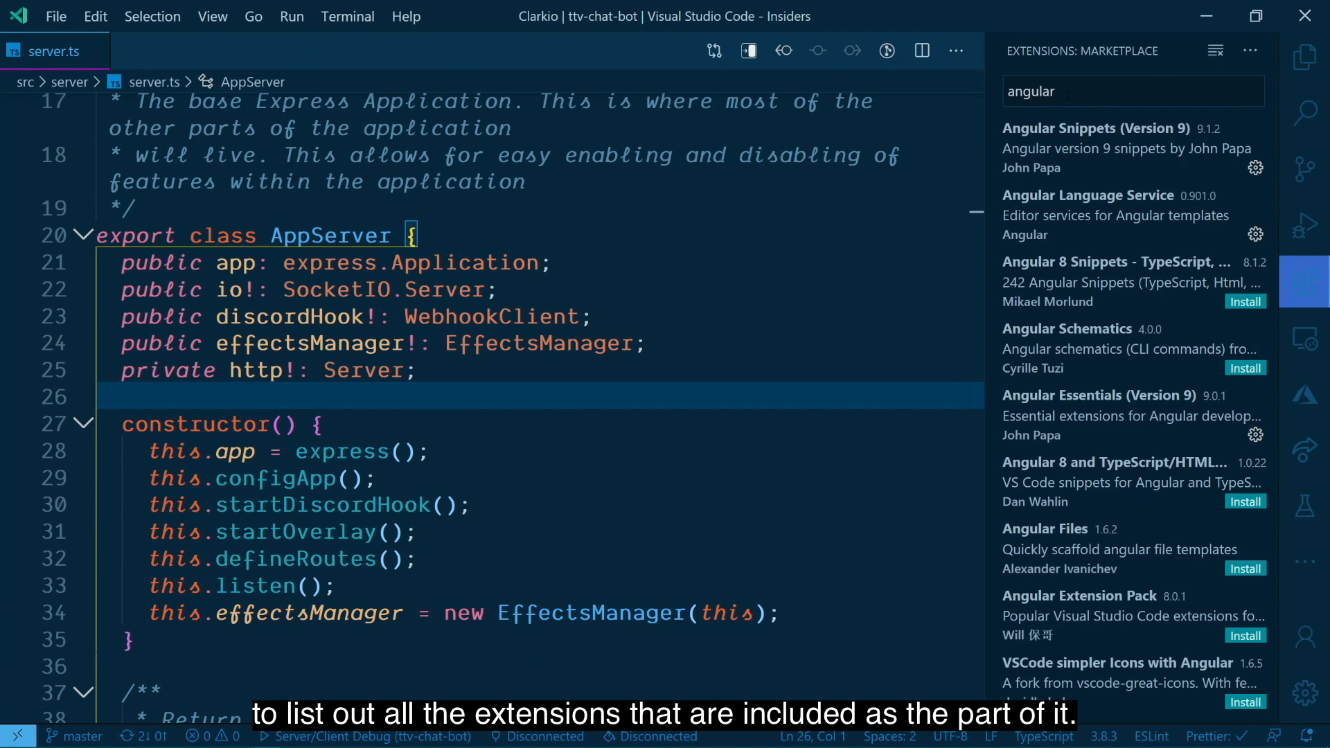
{"action": "type", "text": "remote development"}
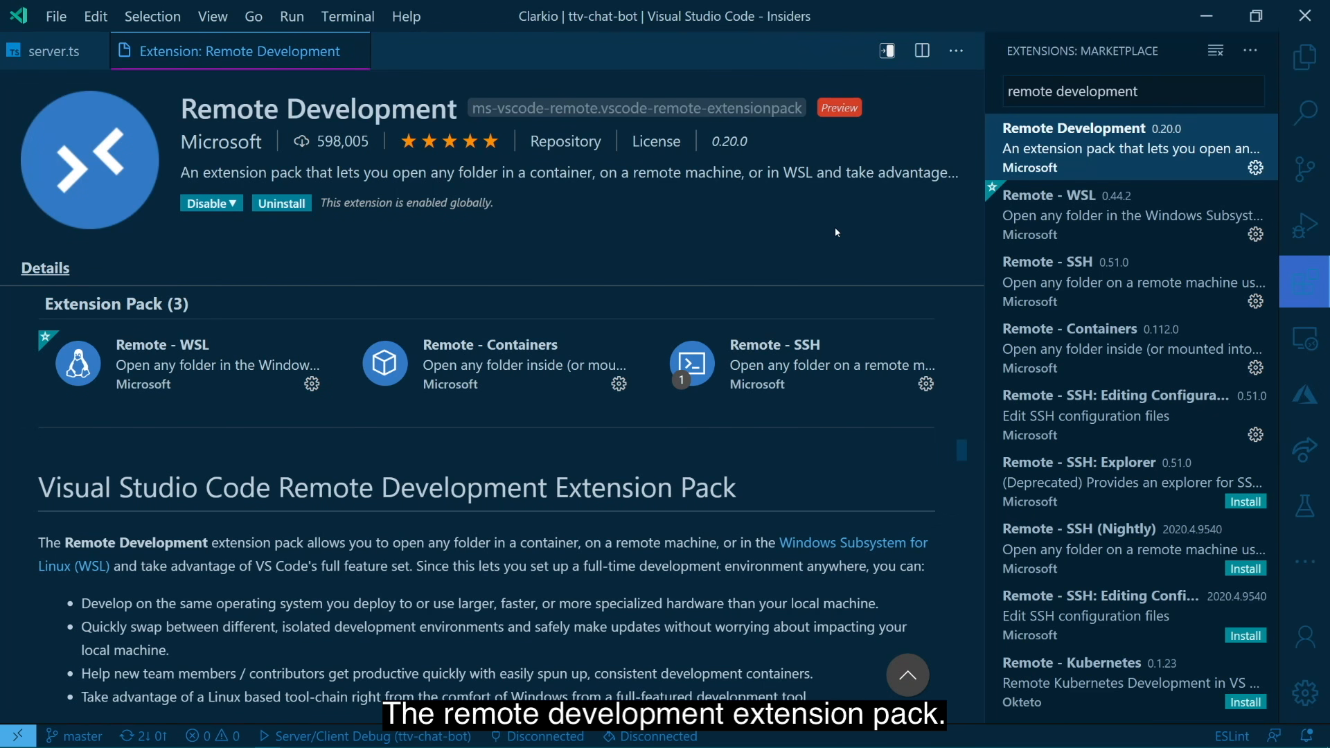
{"action": "mouse_move", "coordinate": [753, 394]}
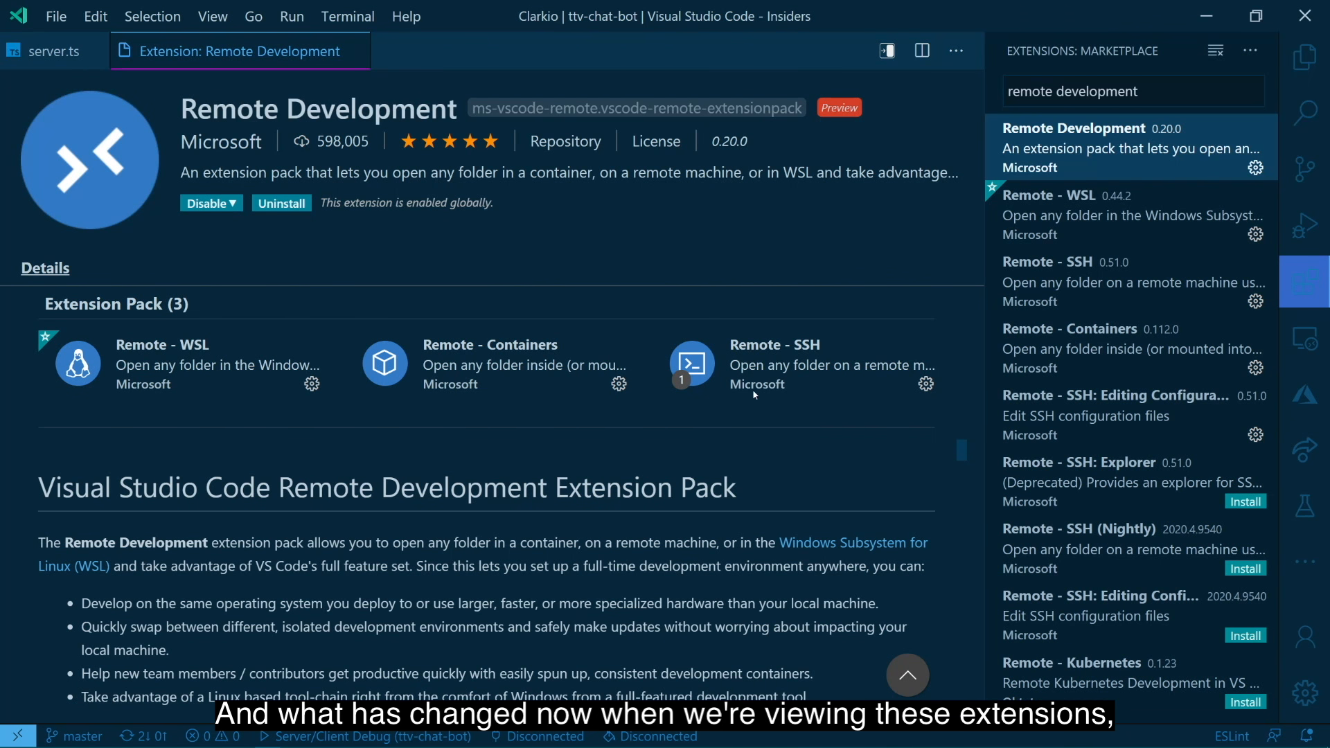
{"action": "mouse_move", "coordinate": [846, 334]}
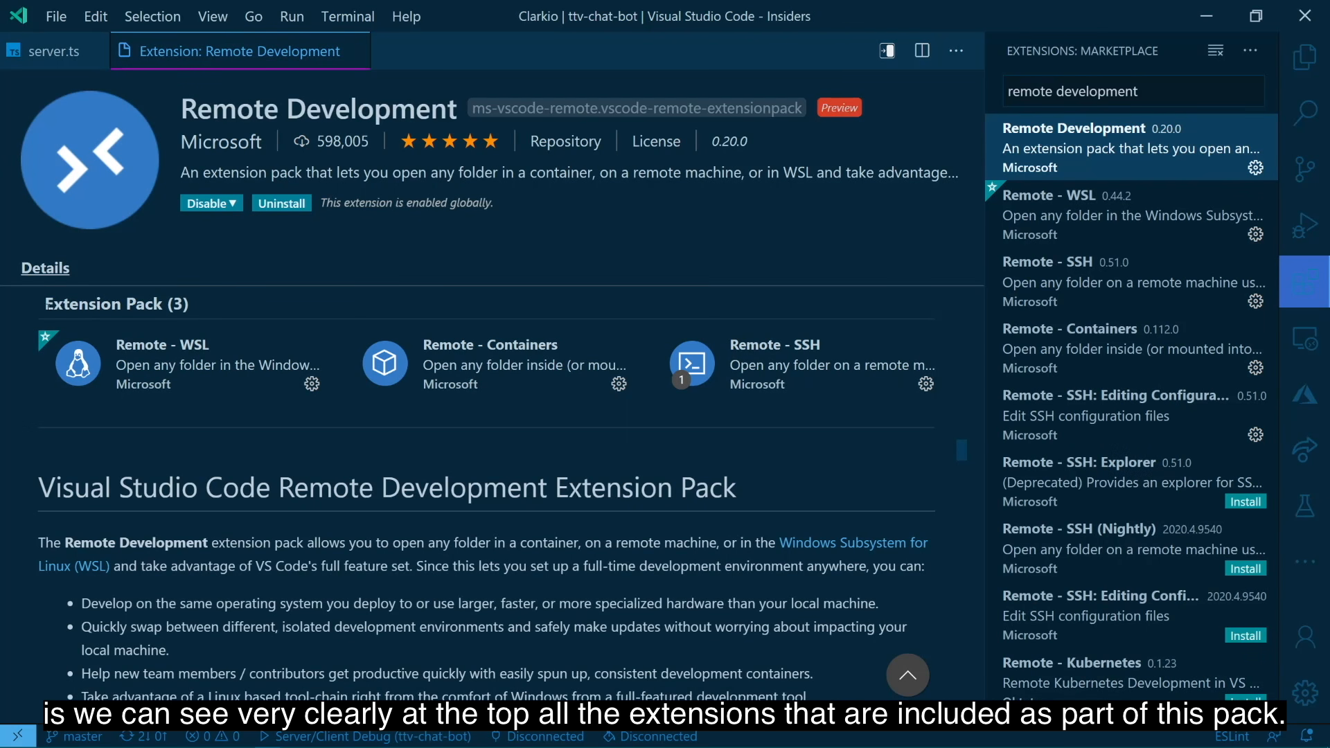
{"action": "mouse_move", "coordinate": [175, 436]}
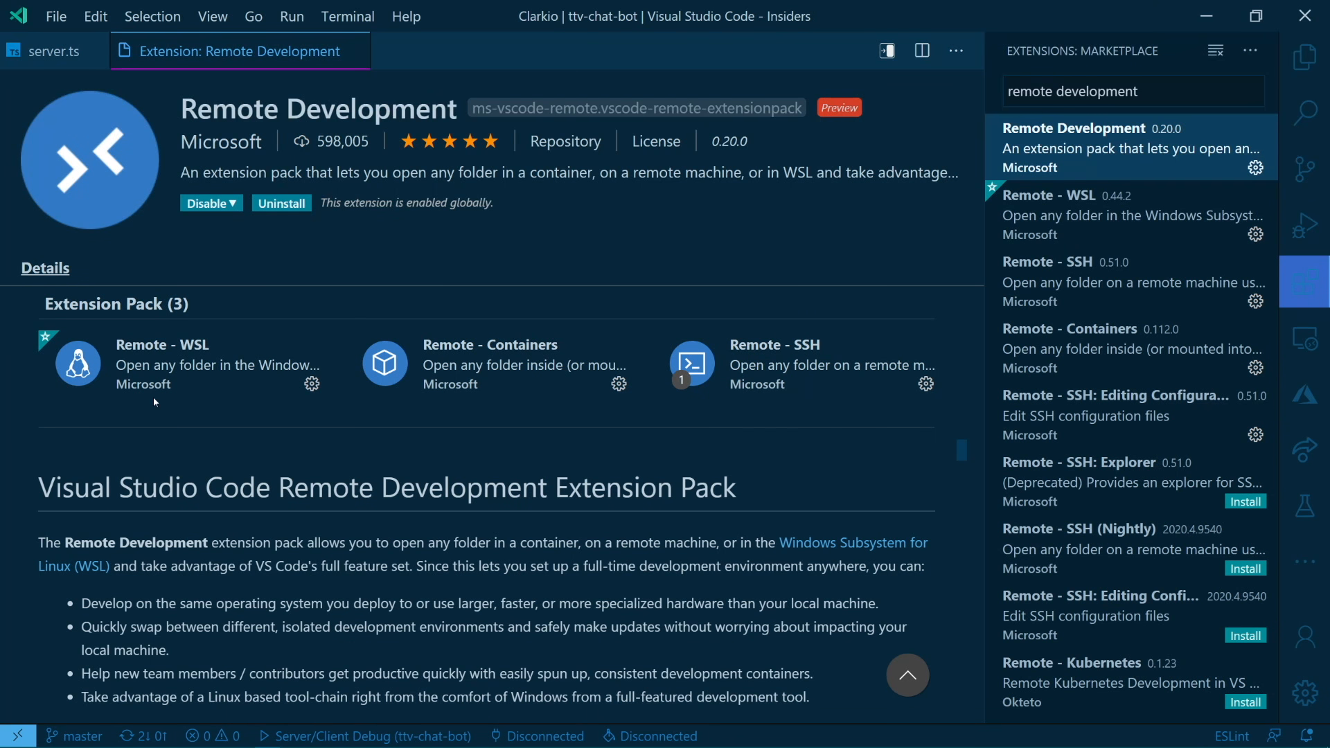
{"action": "mouse_move", "coordinate": [622, 438]}
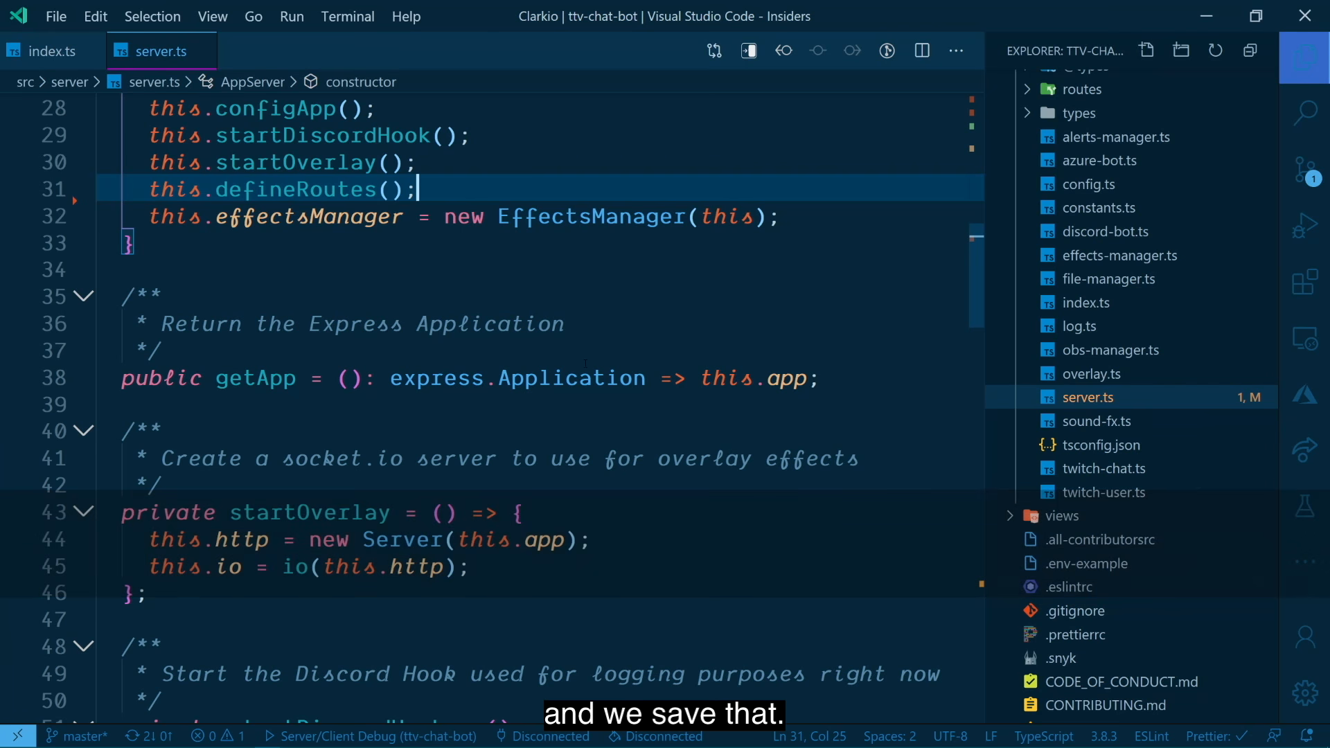
- Scroll through the edited server.ts and close its tab
{"action": "scroll", "scroll_direction": "down", "scroll_amount": 3}
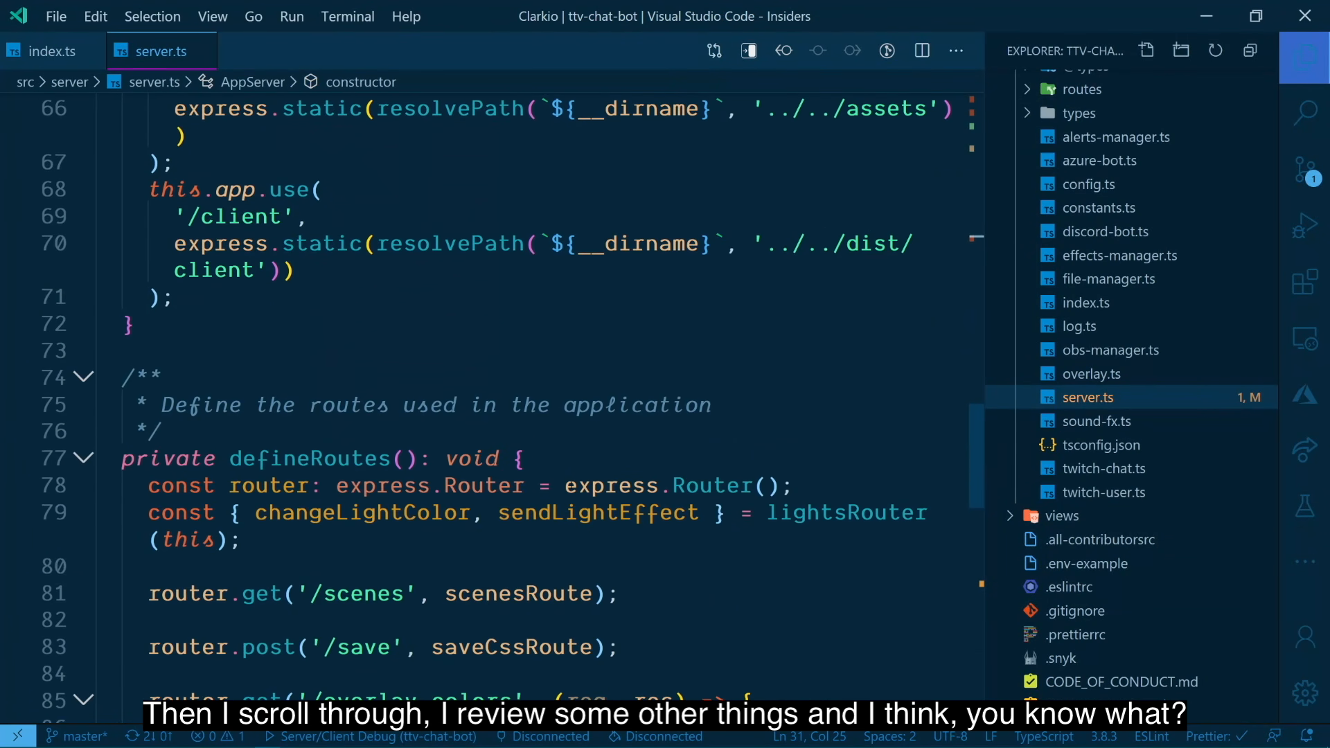
{"action": "scroll", "scroll_direction": "down", "scroll_amount": 3}
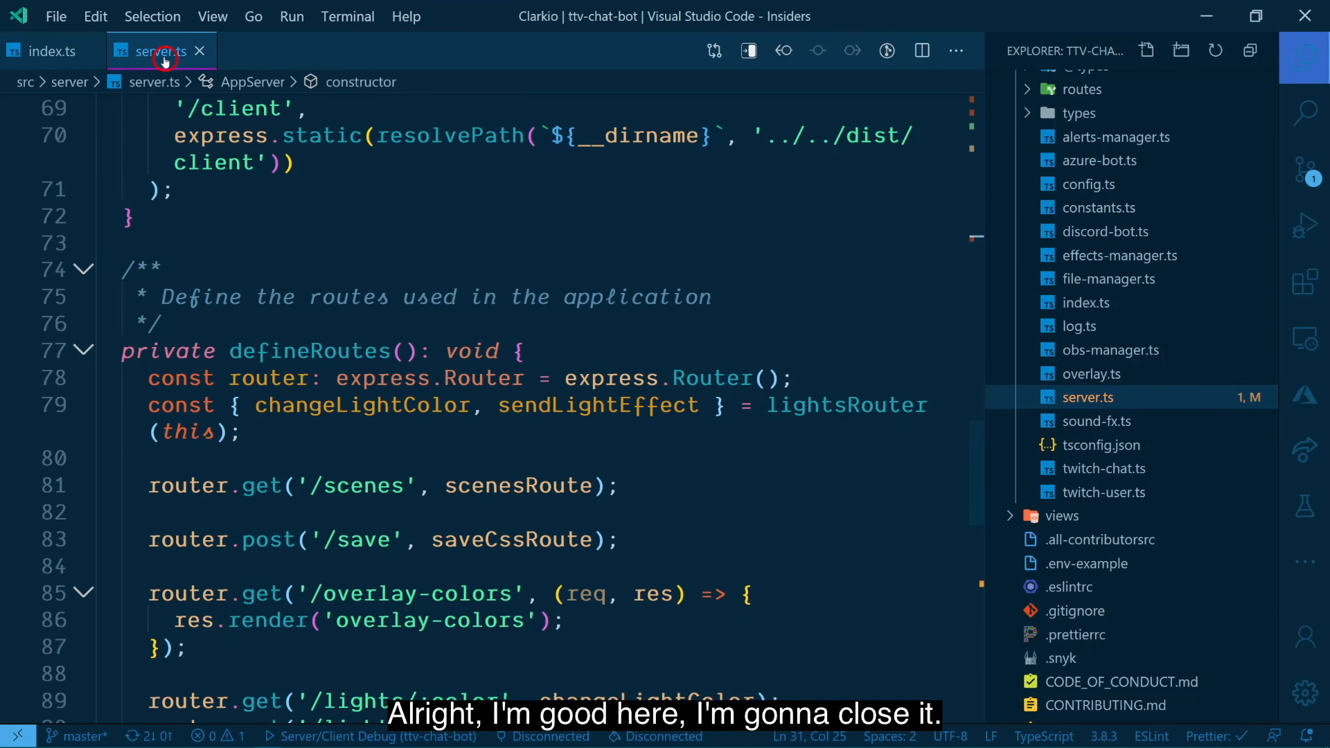
{"action": "left_click", "coordinate": [201, 50]}
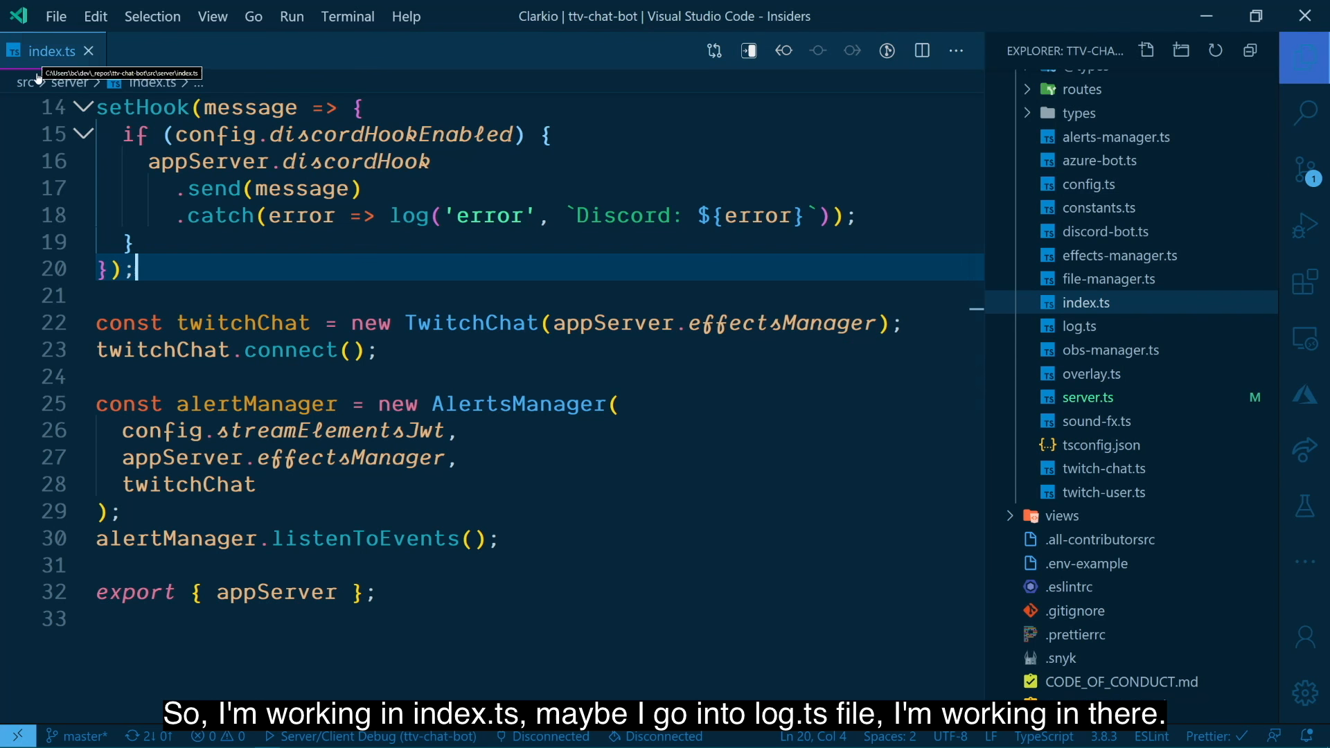
- Open log.ts and reopen server.ts from the Explorer
{"action": "left_click", "coordinate": [1080, 326]}
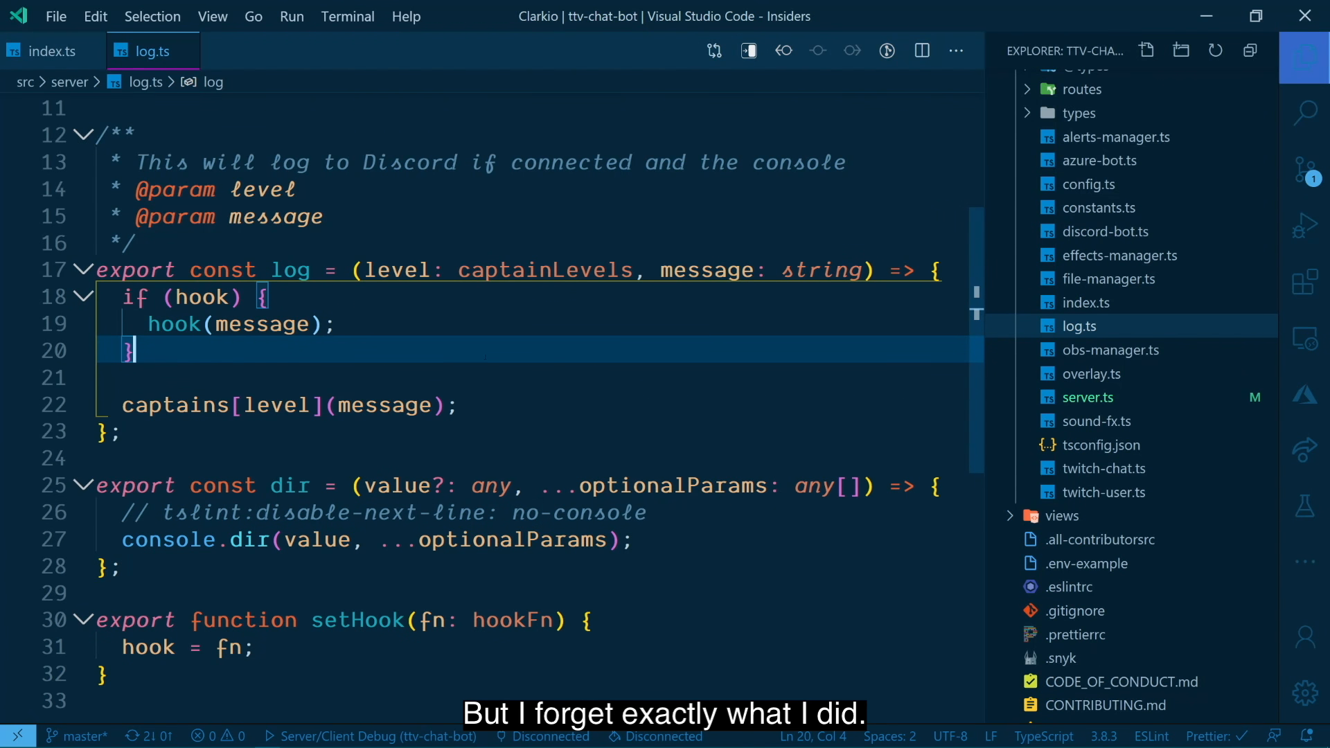
{"action": "left_click", "coordinate": [1088, 397]}
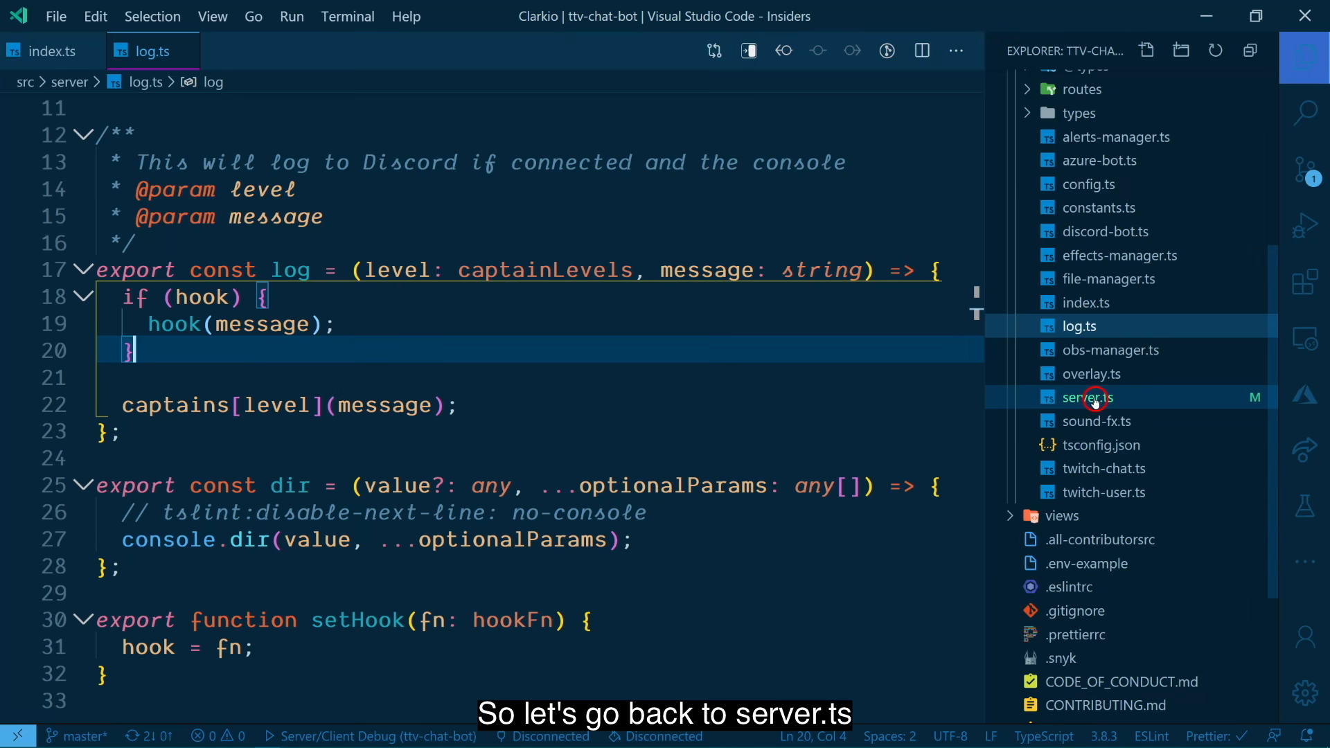
{"action": "left_click", "coordinate": [1088, 397]}
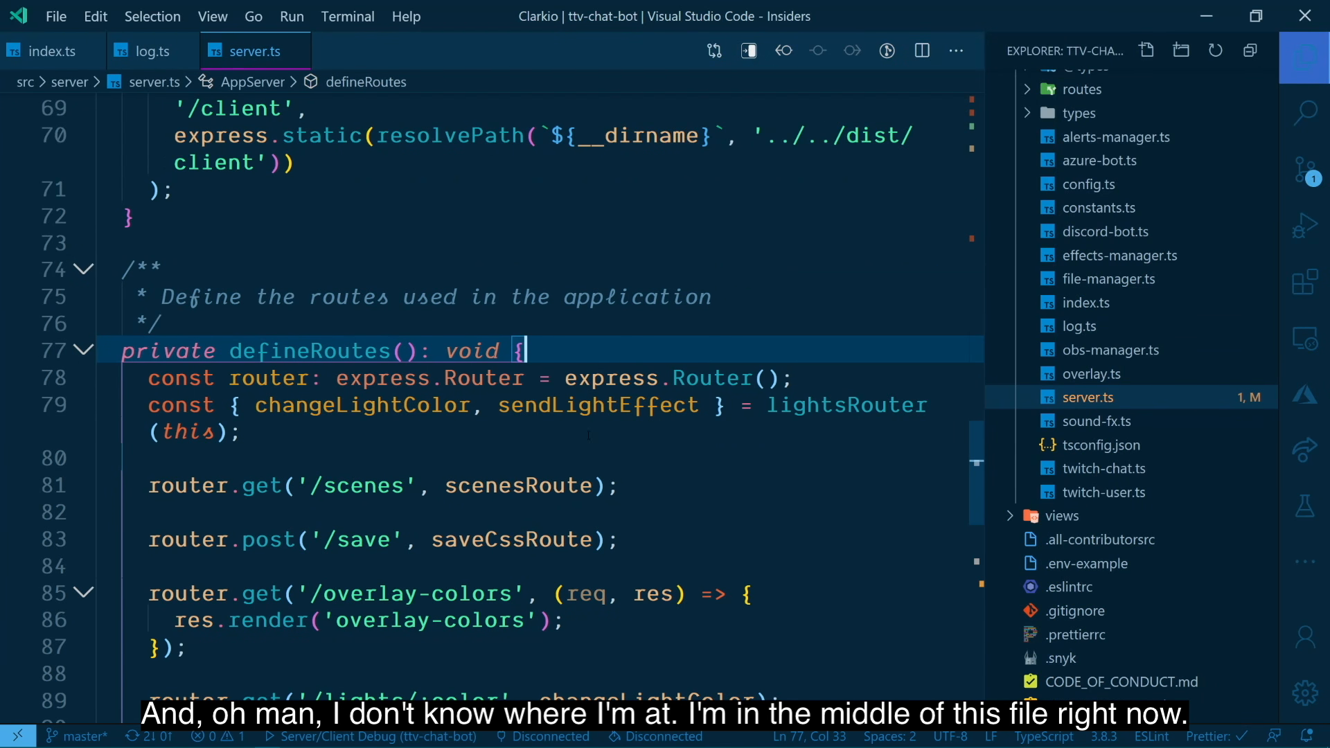
- Undo in server.ts's constructor to restore the this.listen() call
{"action": "scroll", "scroll_direction": "down", "scroll_amount": 3}
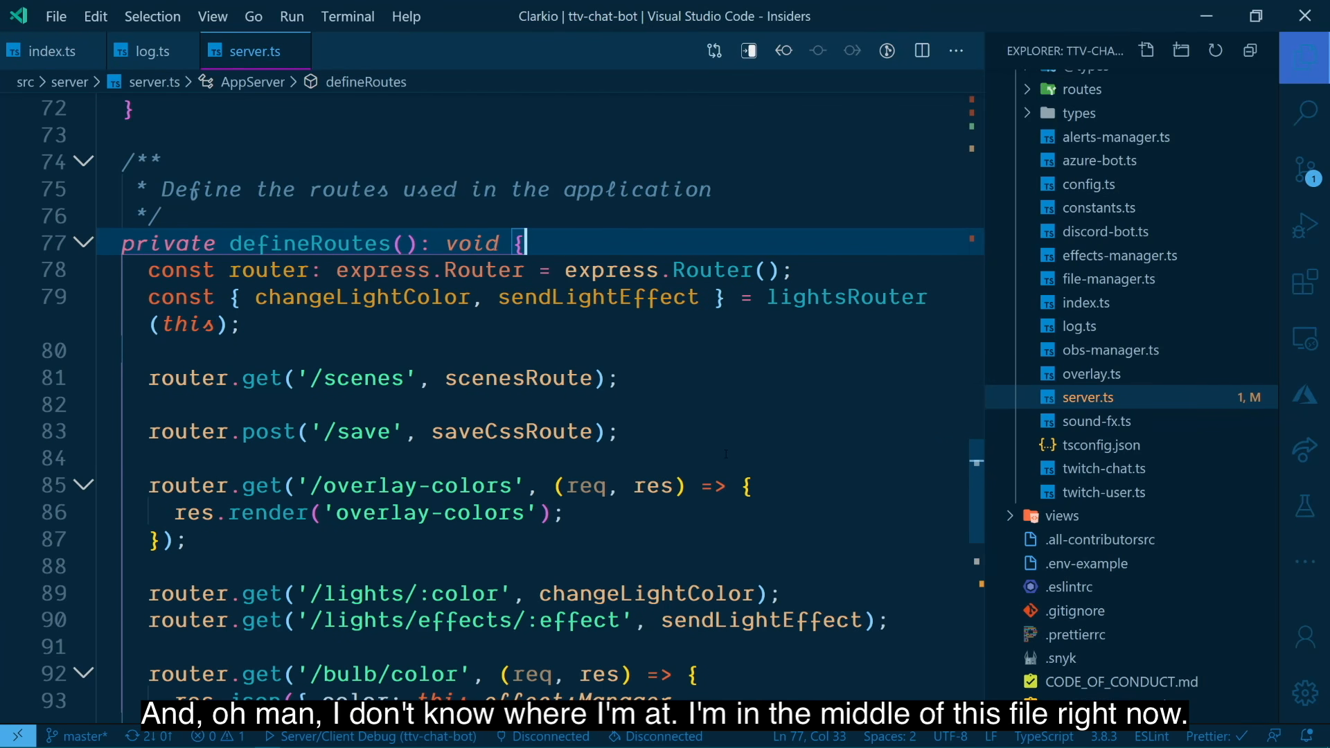
{"action": "scroll", "scroll_direction": "up", "scroll_amount": 3}
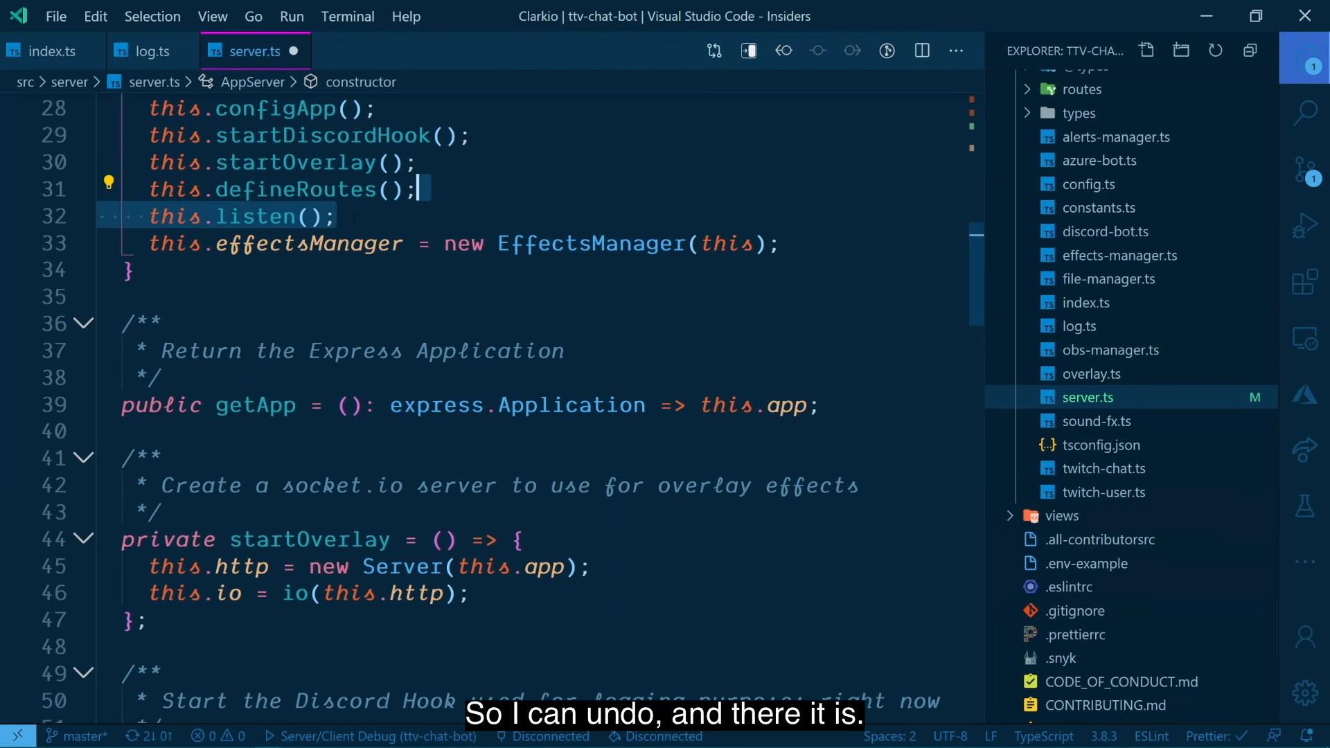
{"action": "key", "text": "ctrl+z"}
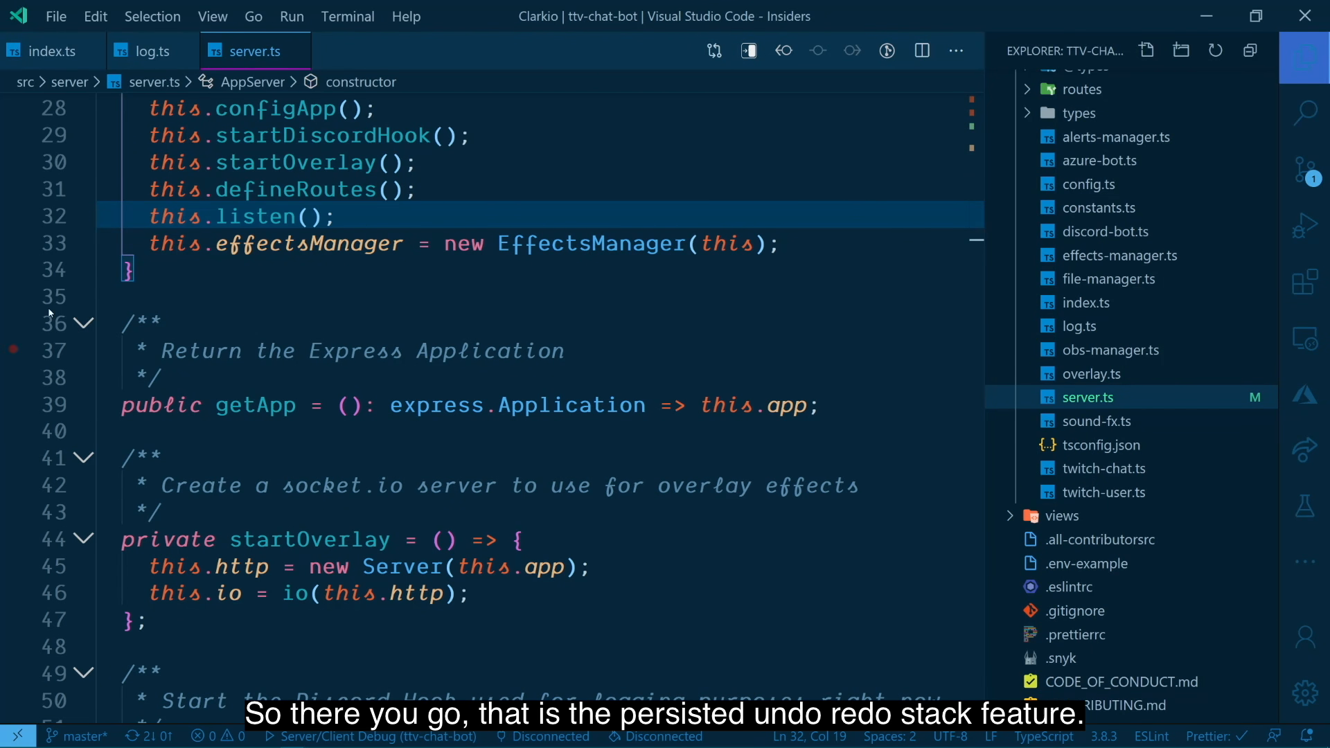
{"action": "scroll", "scroll_direction": "up", "scroll_amount": 3}
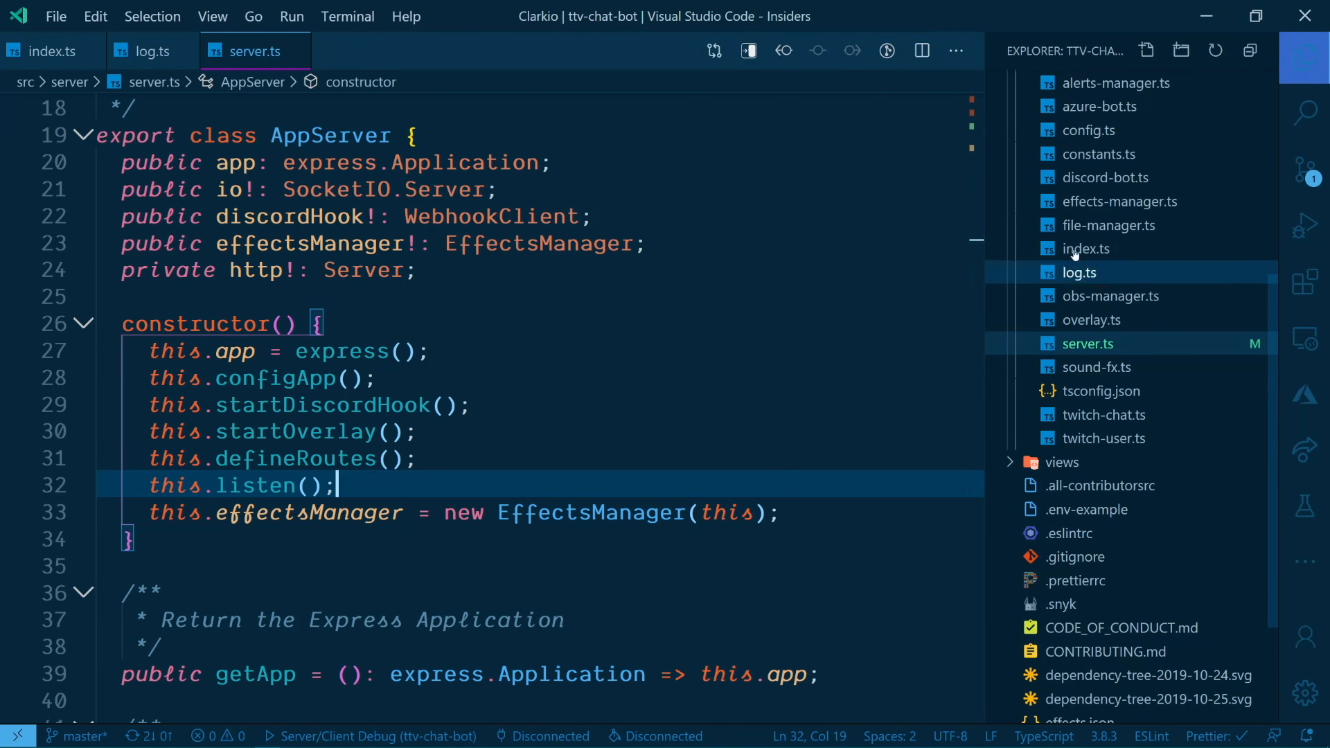
{"action": "mouse_move", "coordinate": [1073, 50]}
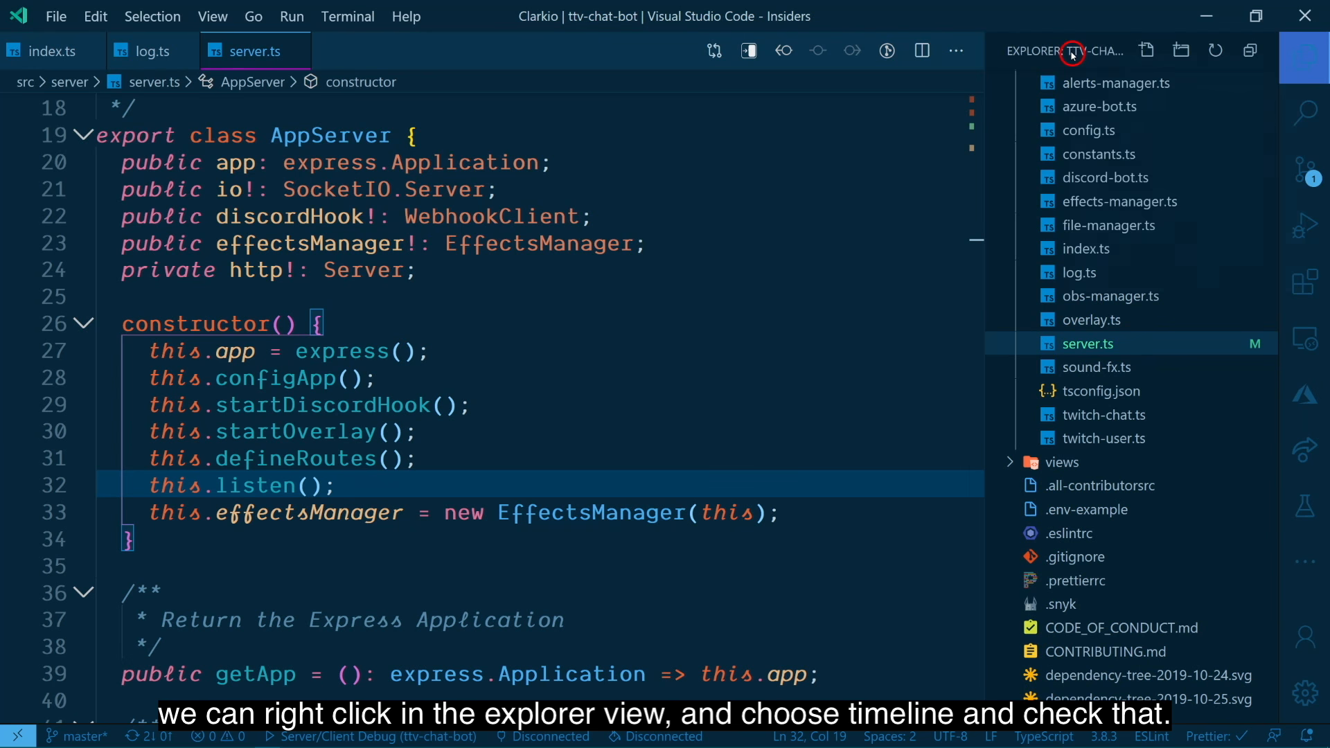
- Right-click the Explorer title to list its available views
{"action": "right_click", "coordinate": [1072, 51]}
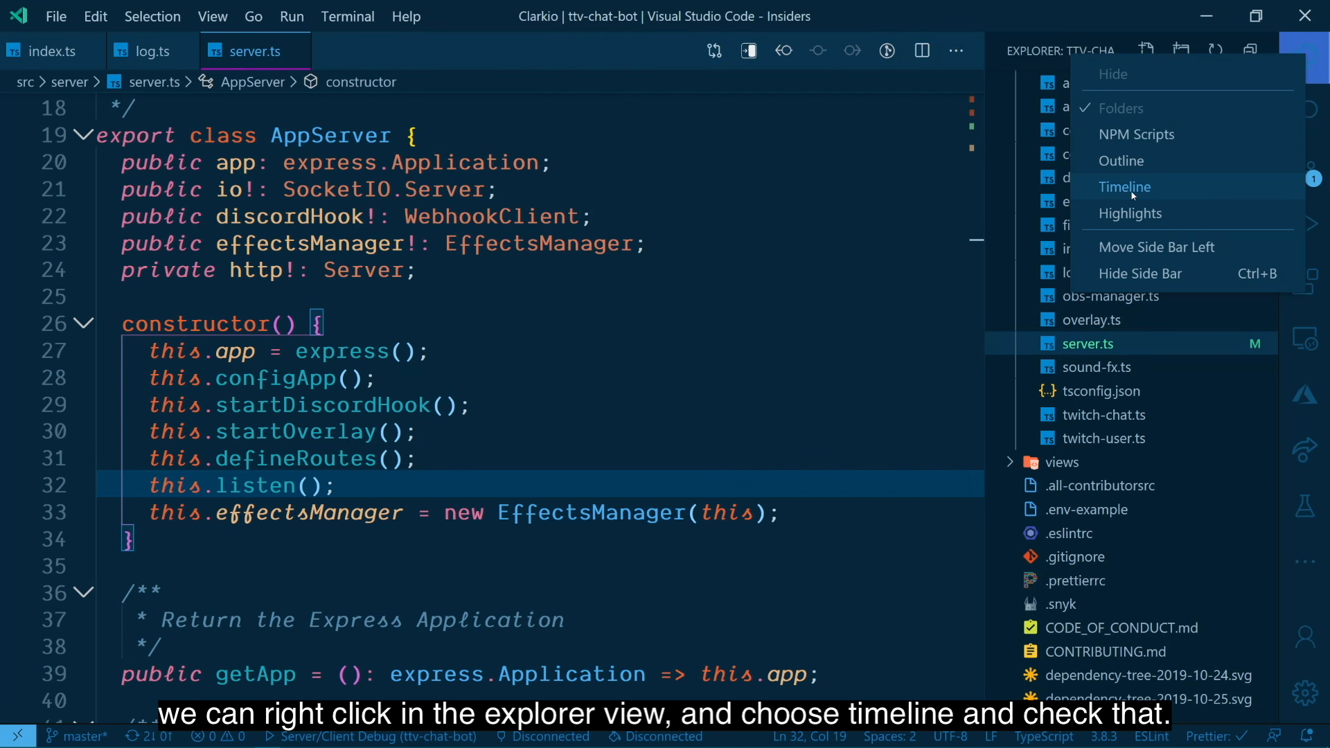
- Enable the Timeline view and make server.ts the active editor
{"action": "left_click", "coordinate": [1126, 186]}
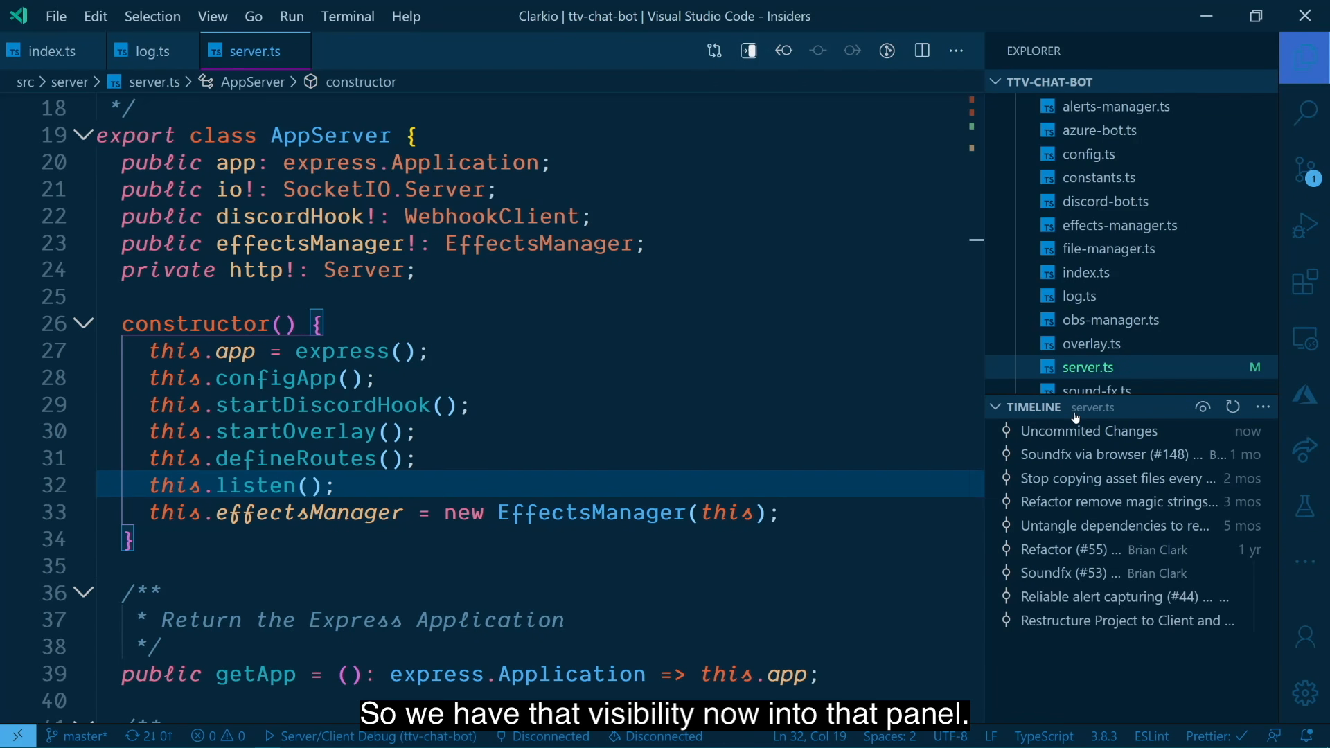
{"action": "mouse_move", "coordinate": [1052, 416]}
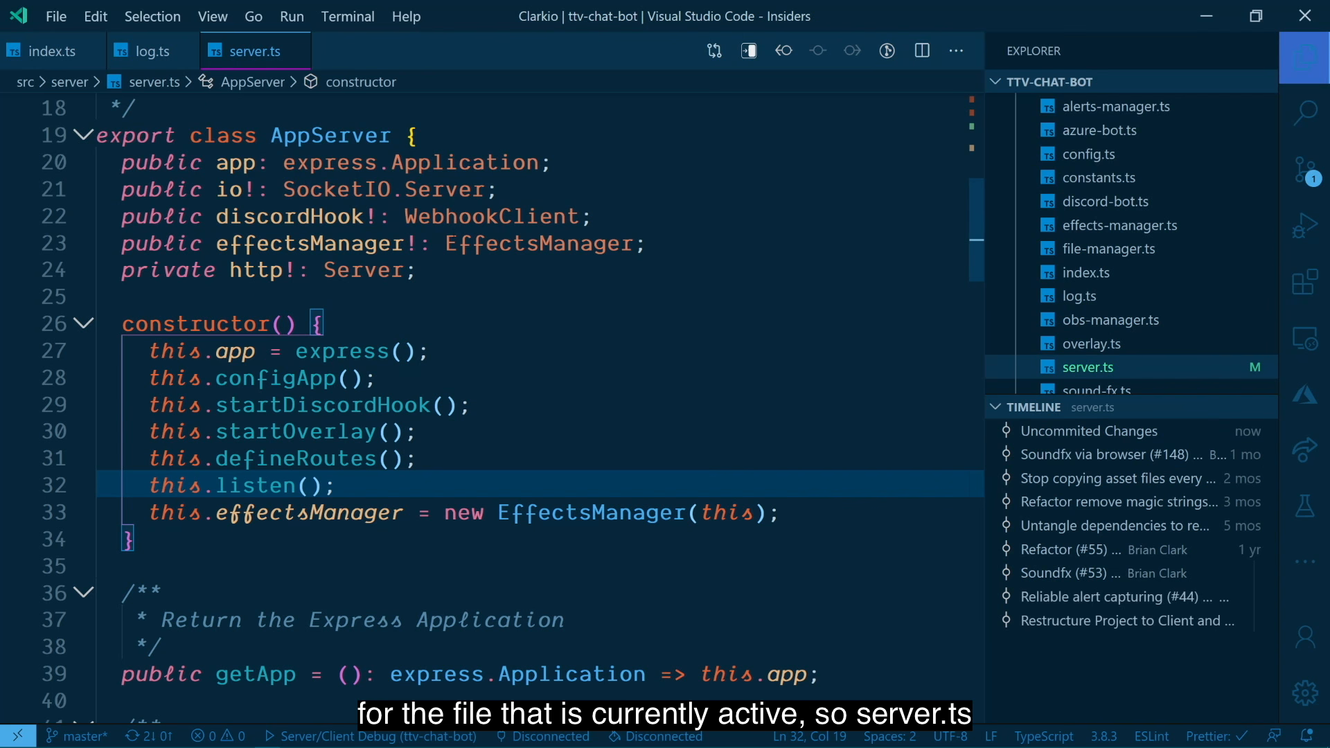
{"action": "left_click", "coordinate": [336, 485]}
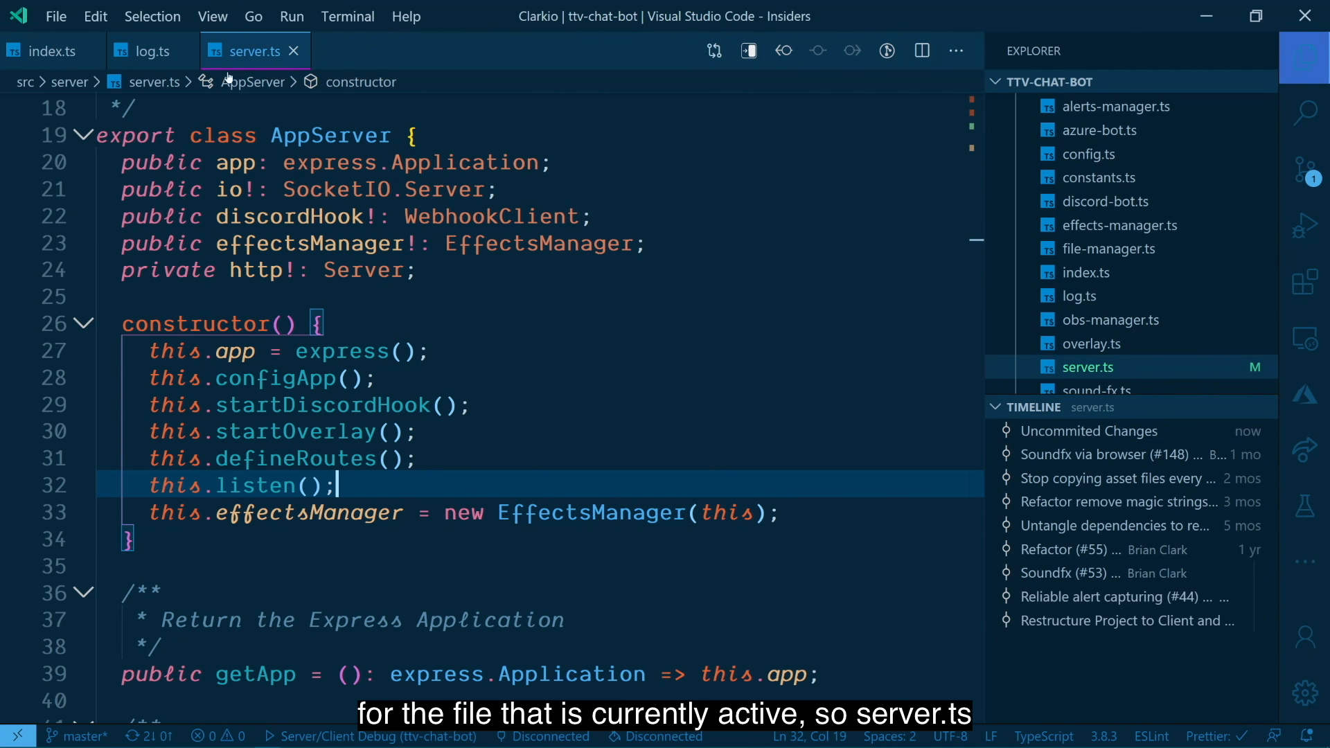